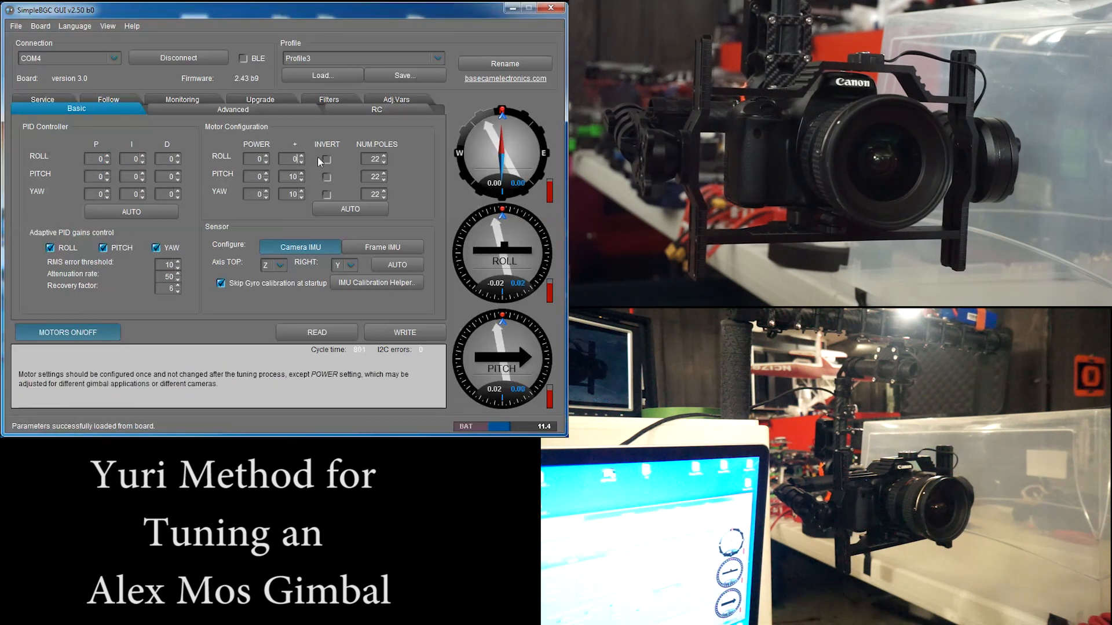
Step: Write the current profile to the board with all motor power values still at 0
left_click(405, 332)
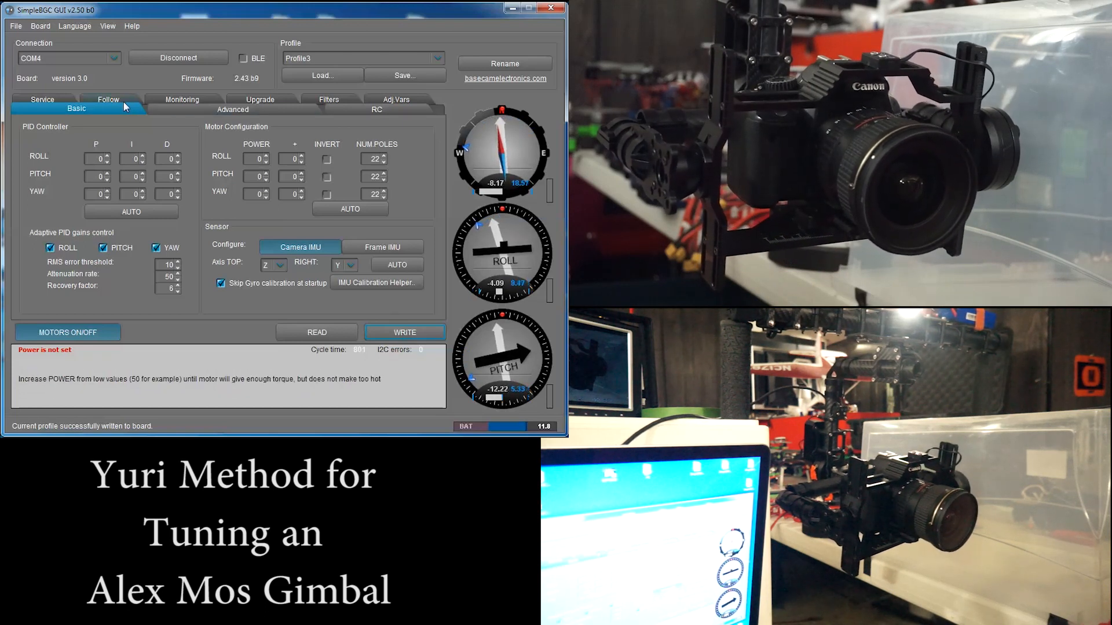
Step: View the follow mode settings, currently Disabled, then return to the Basic settings
left_click(108, 99)
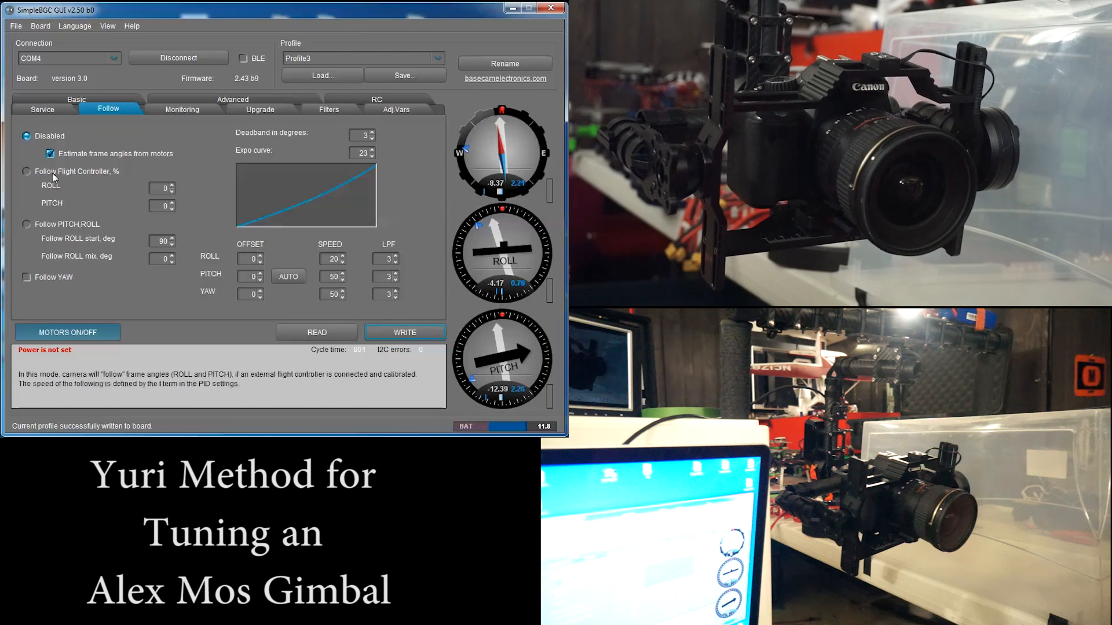
left_click(25, 278)
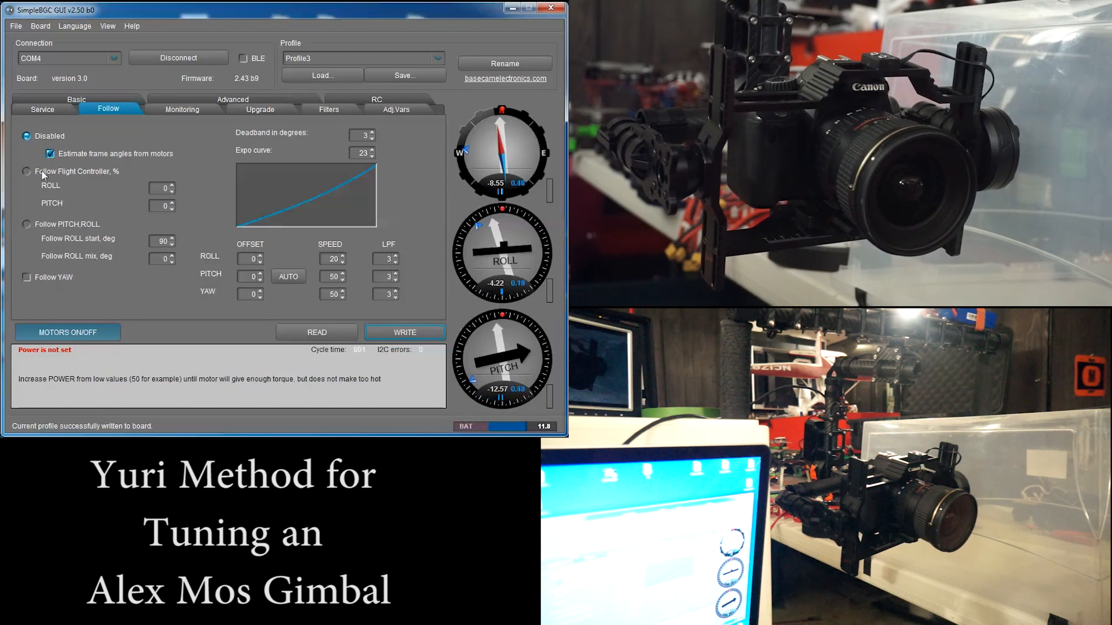
left_click(76, 109)
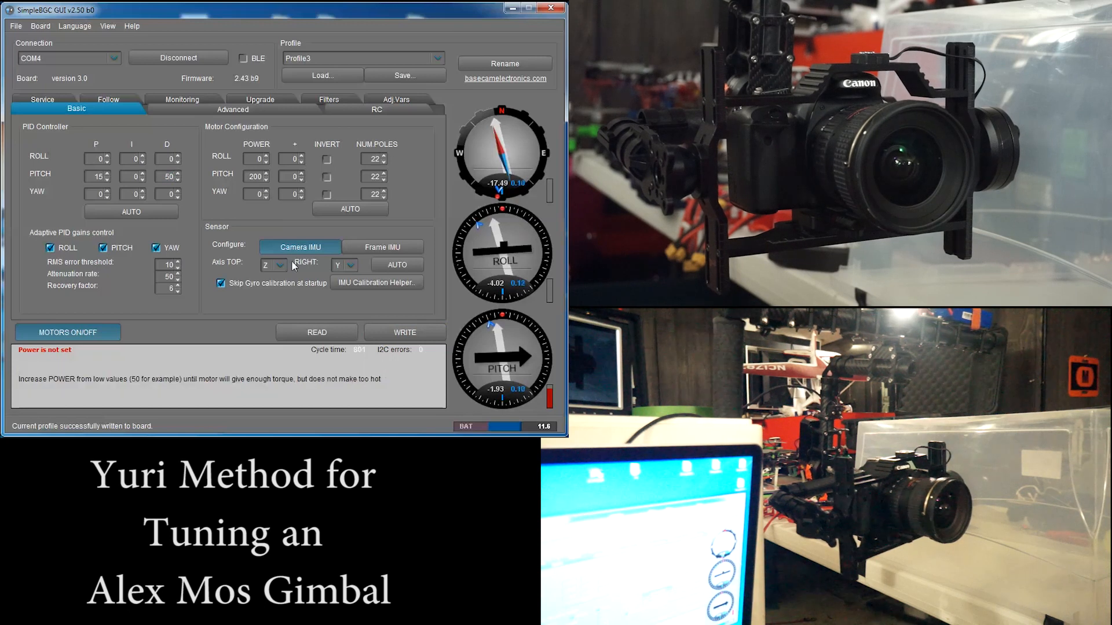
mouse_move(387, 333)
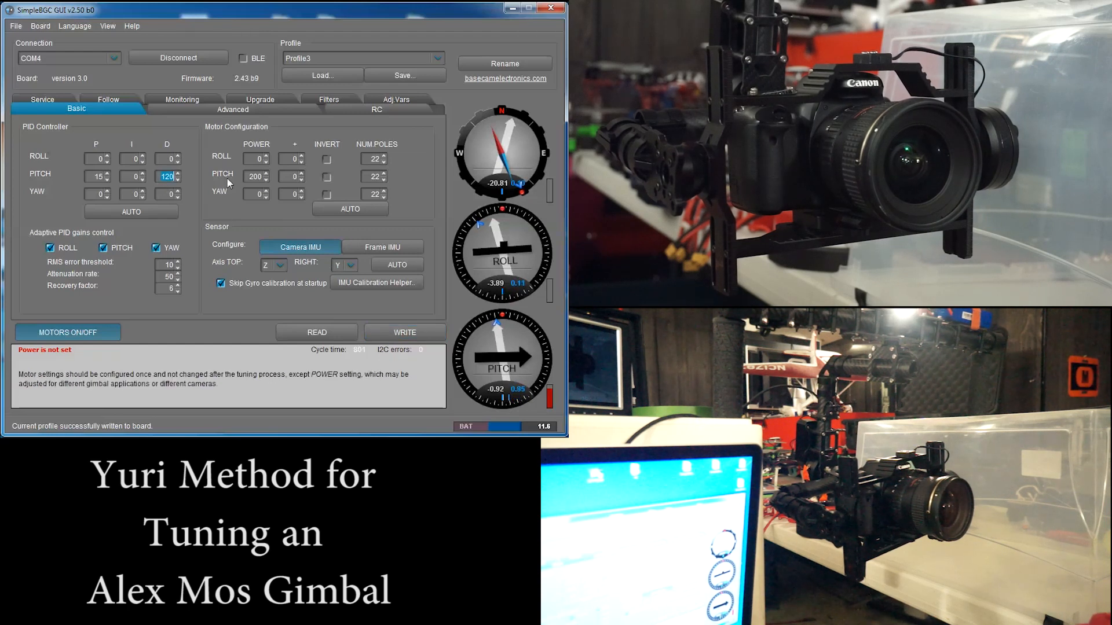
Step: Write the profile with pitch P 15, I 0, D 50 and motor power 200 to the board
left_click(405, 332)
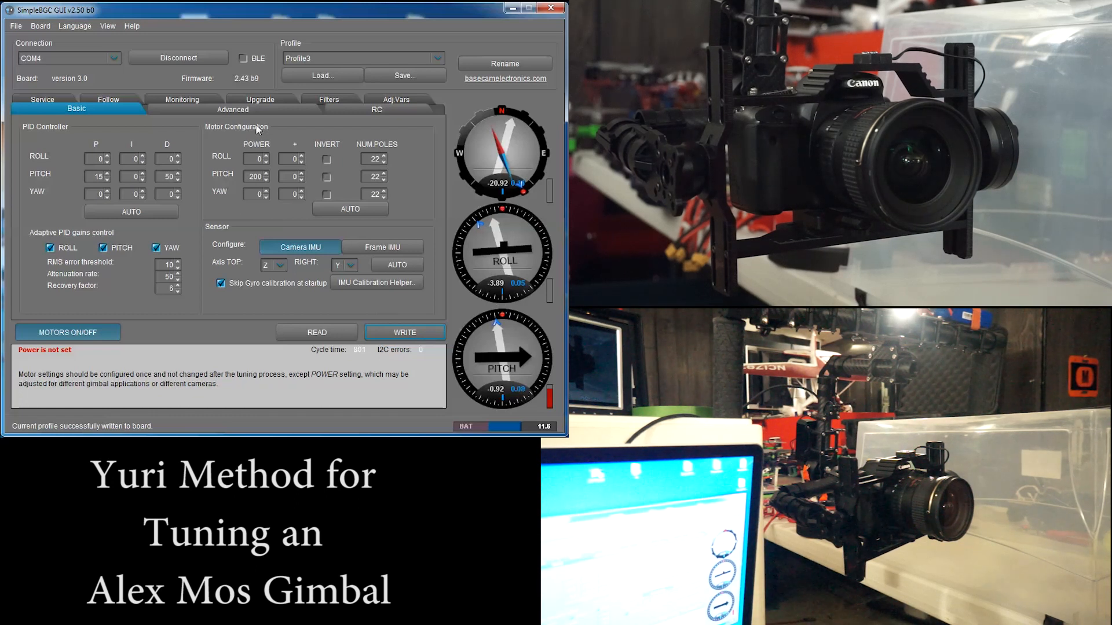
Step: Show the live sensor monitoring graphs and raise the frame rate from 20 to 50
left_click(182, 109)
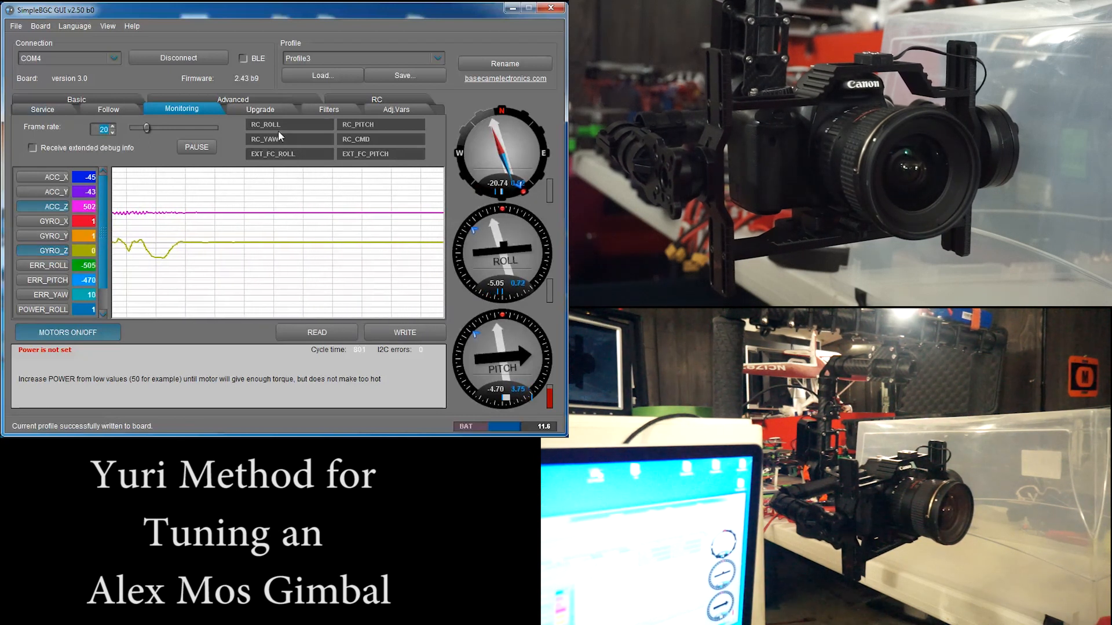
left_click_drag(146, 127, 147, 127)
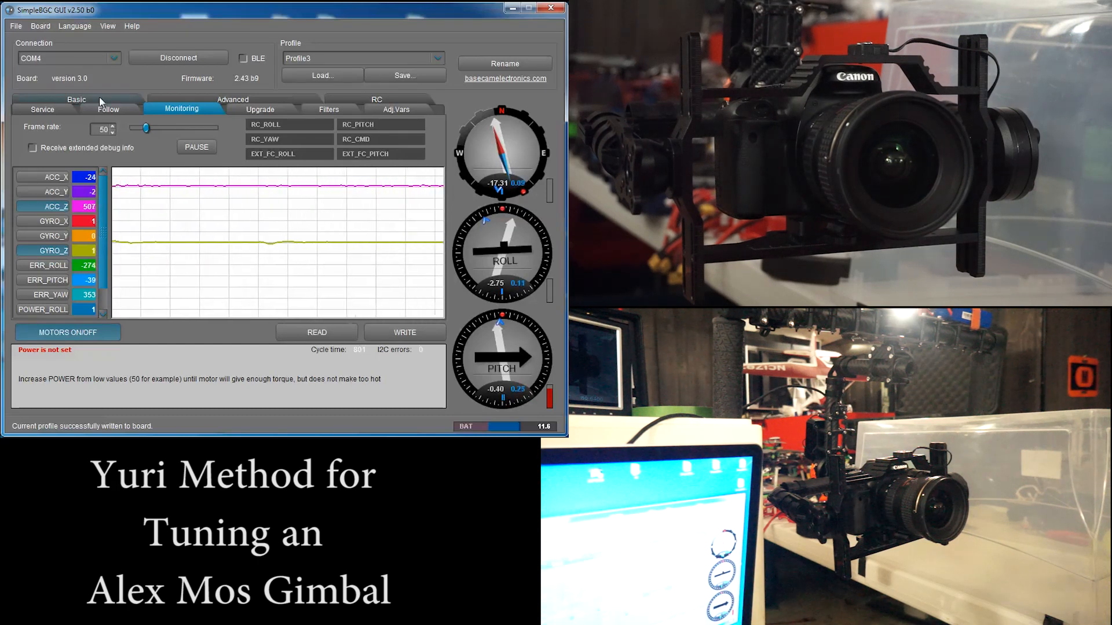
Step: Switch between the Basic PID page, live monitoring and service settings to check the gimbal
left_click(77, 100)
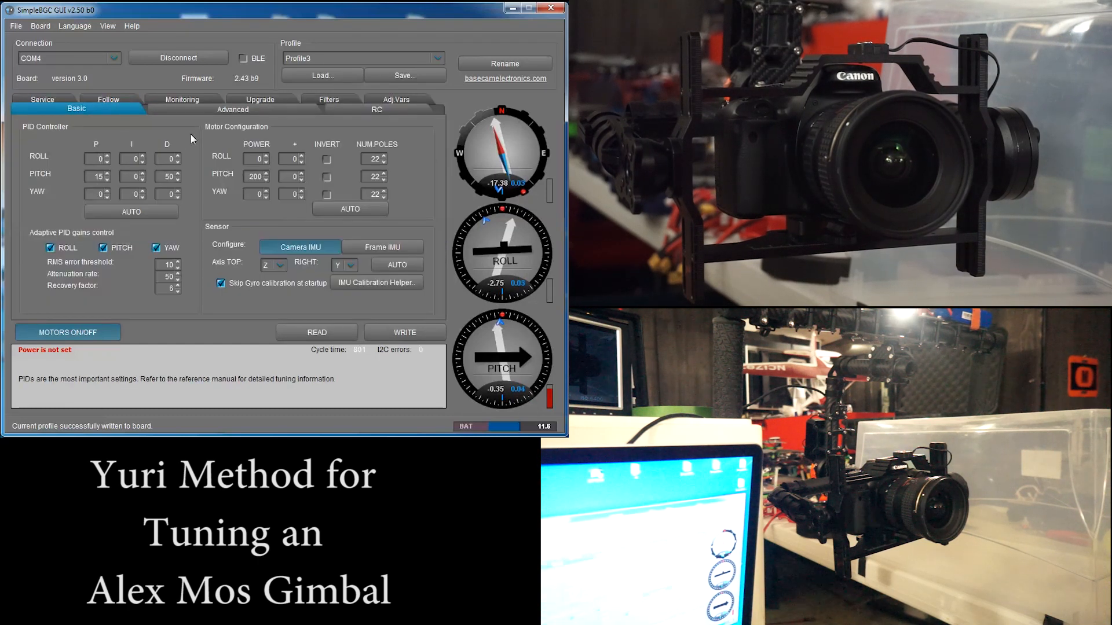
left_click(183, 109)
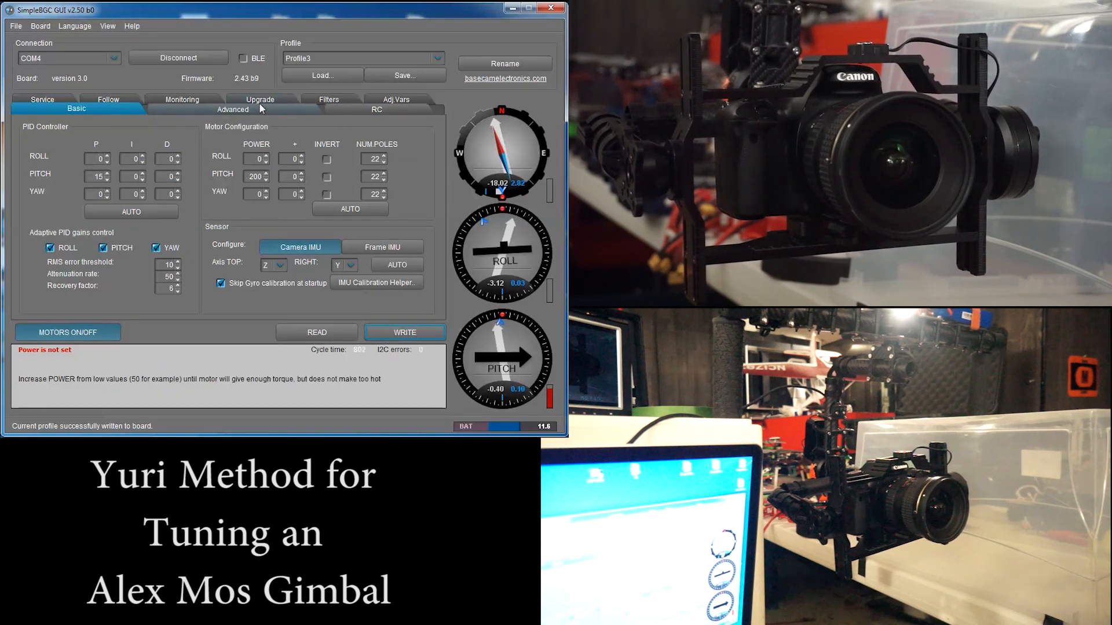
left_click(181, 109)
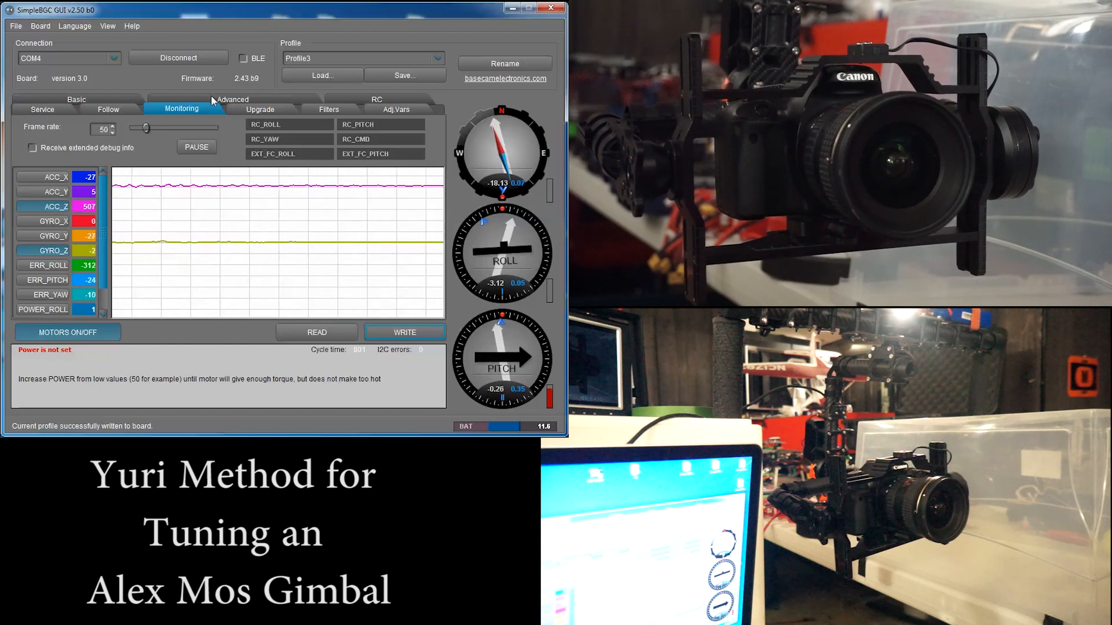
left_click(42, 109)
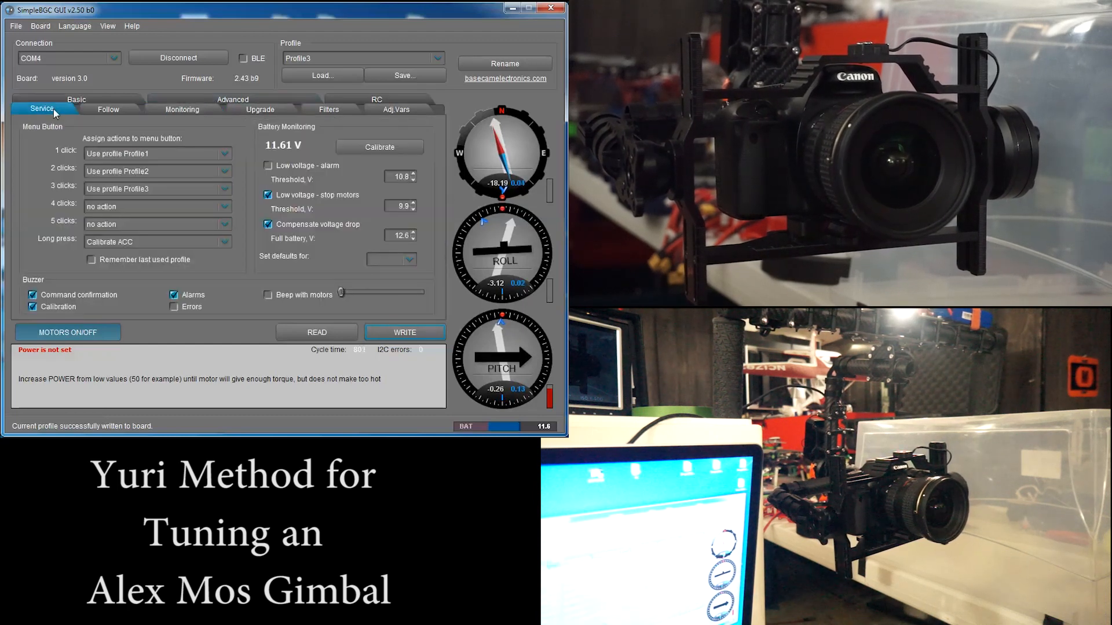
left_click(76, 100)
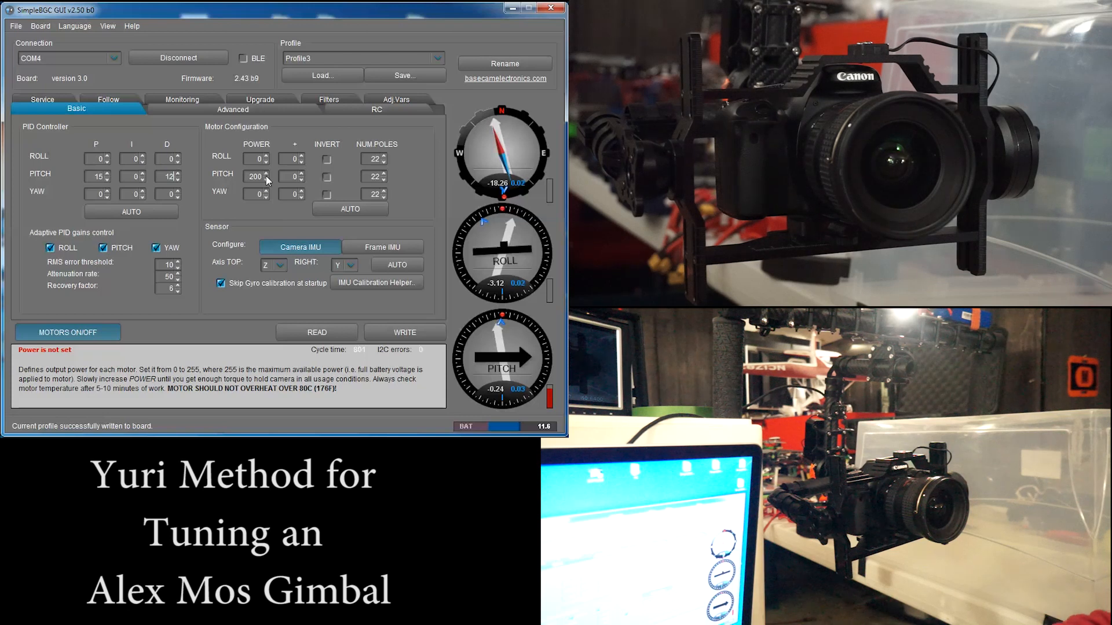
Step: Write pitch I 0.01 with D back at 50 to the board and return to the Basic PID page
left_click(404, 333)
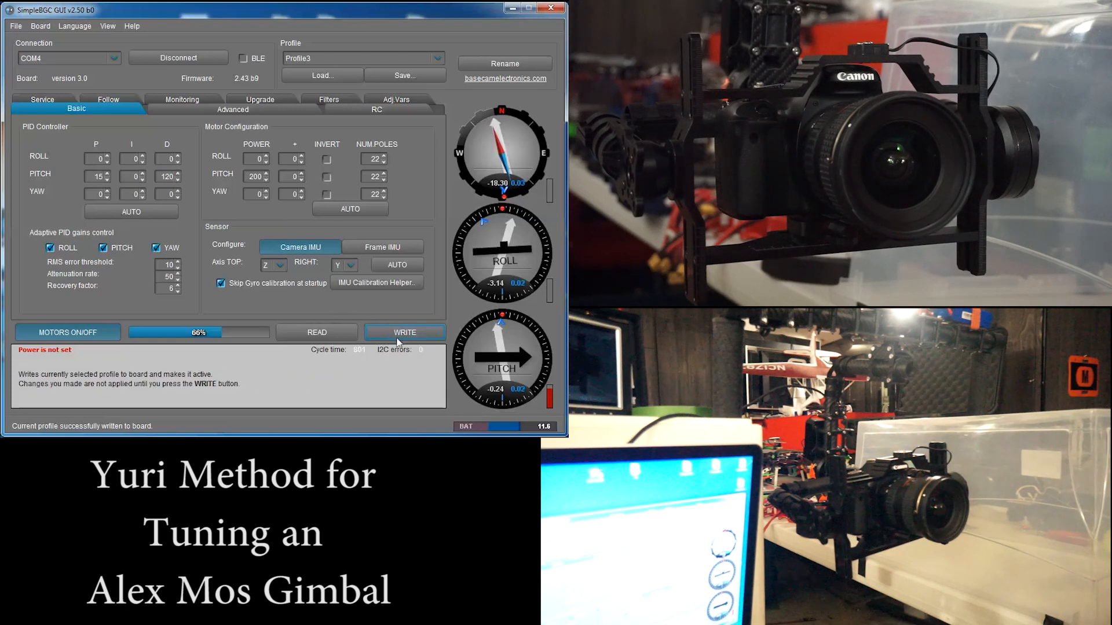
left_click(182, 107)
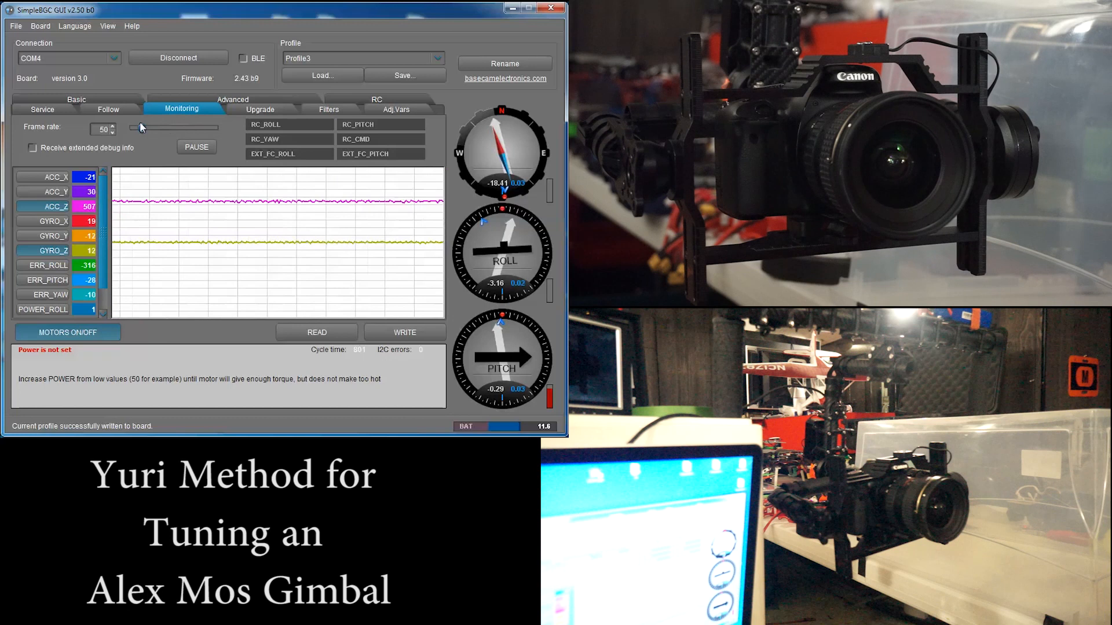
left_click(42, 109)
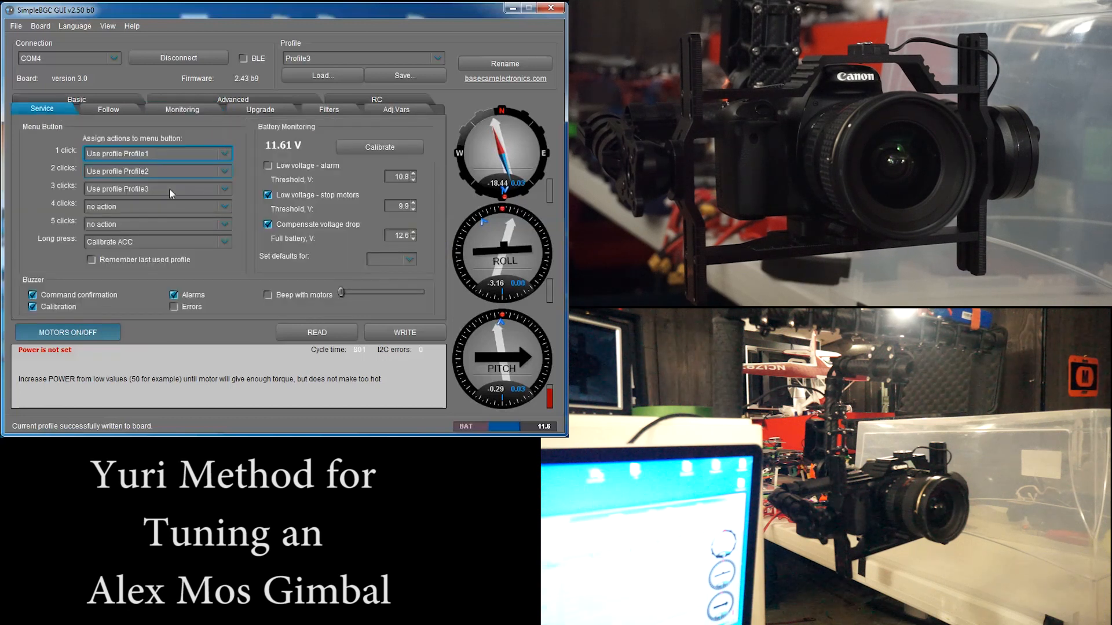
left_click(76, 99)
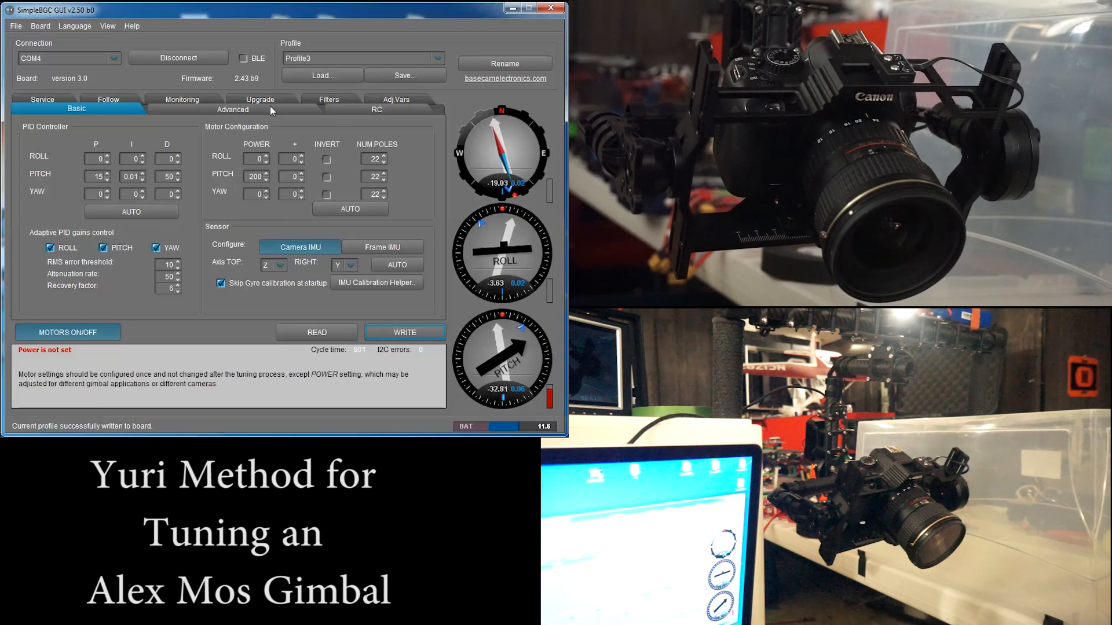
Step: Raise pitch I from 0.01 to 0.05, checking the live monitoring graphs between edits
left_click(182, 99)
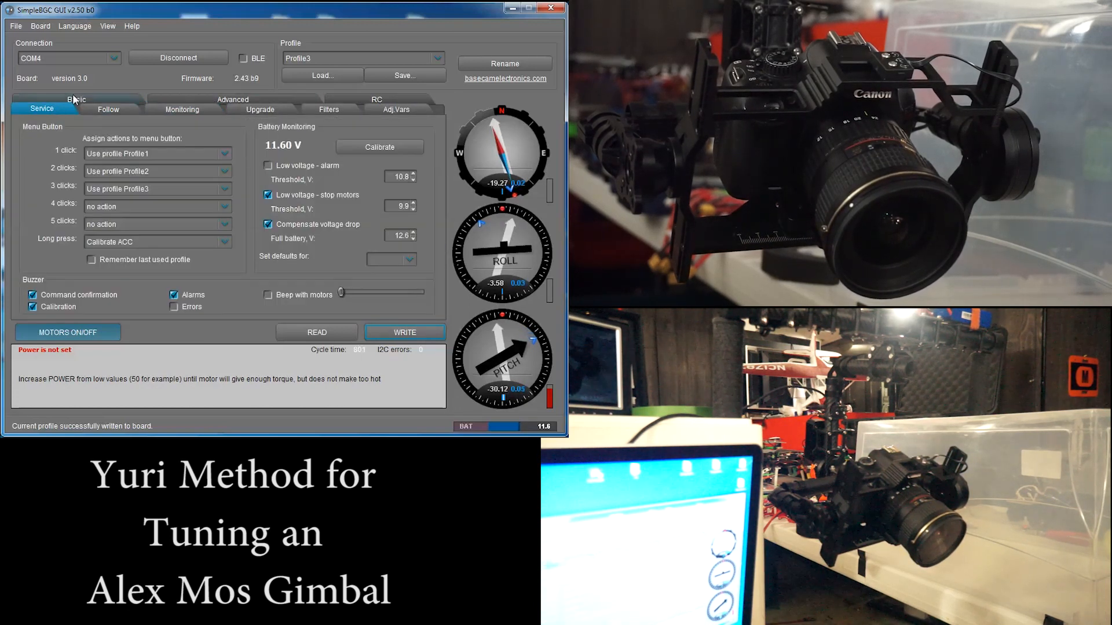
left_click(77, 100)
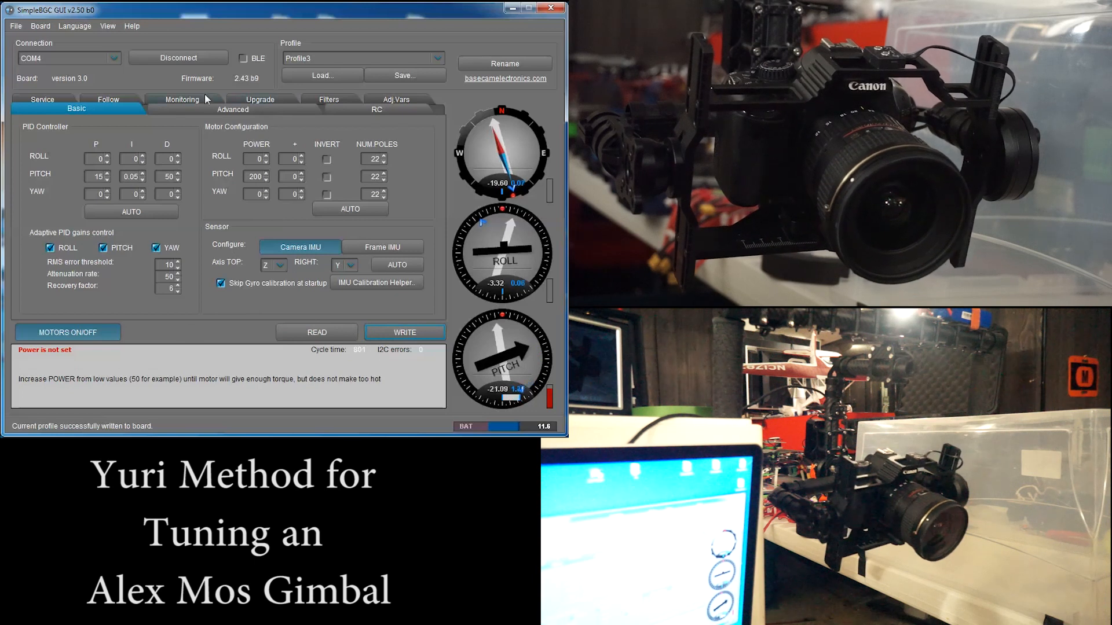
left_click(183, 100)
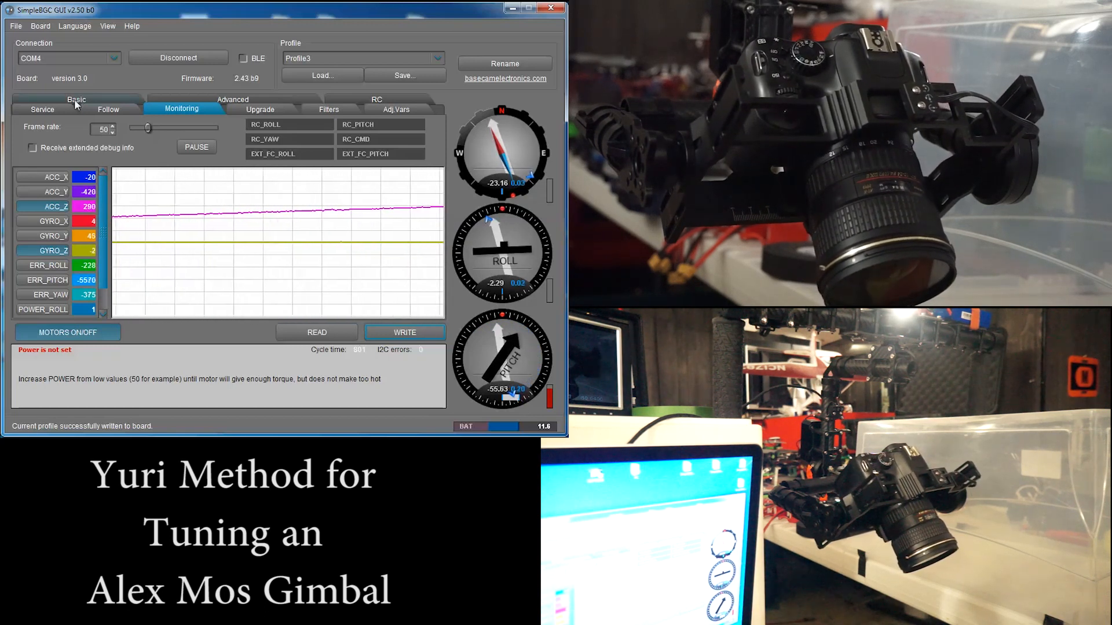
Step: Set pitch I to 0.15 on the Basic page and write it to the board
left_click(76, 99)
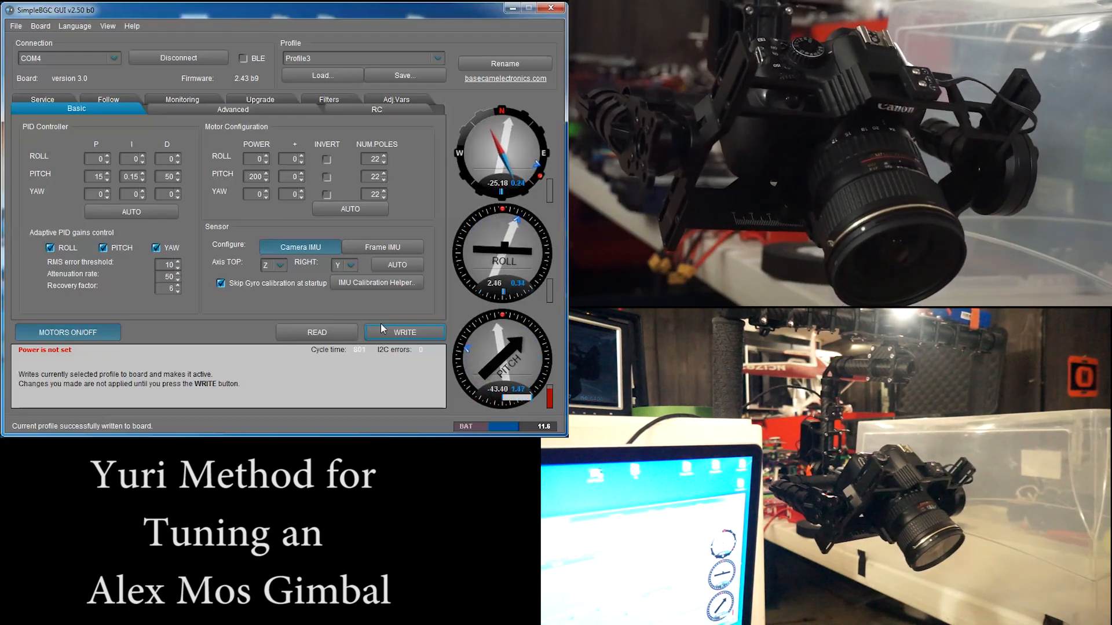
left_click(182, 100)
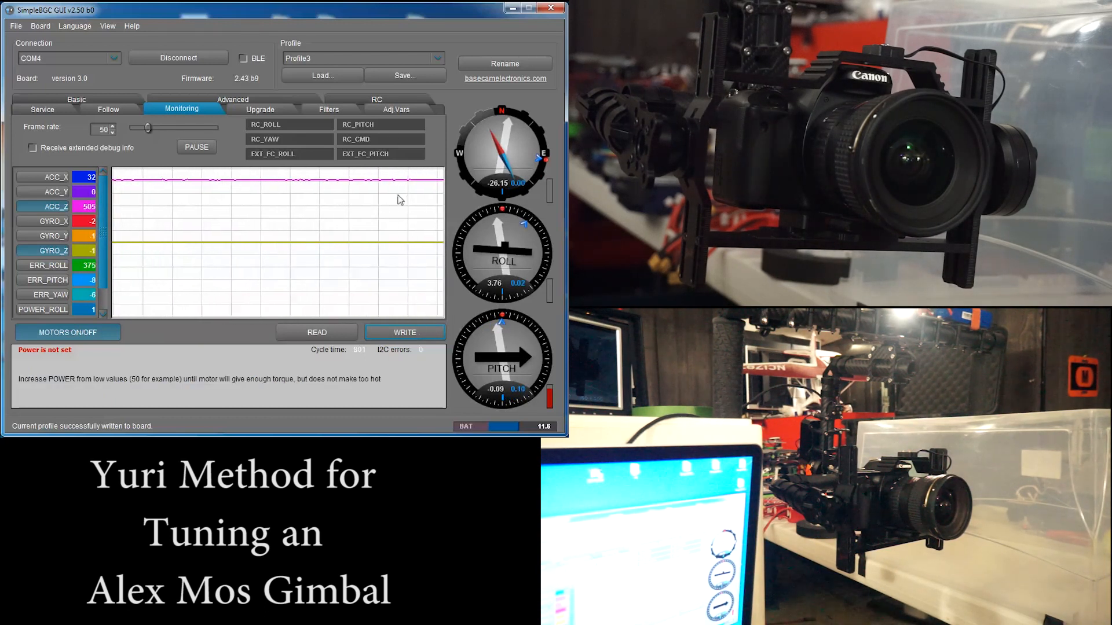
left_click(76, 99)
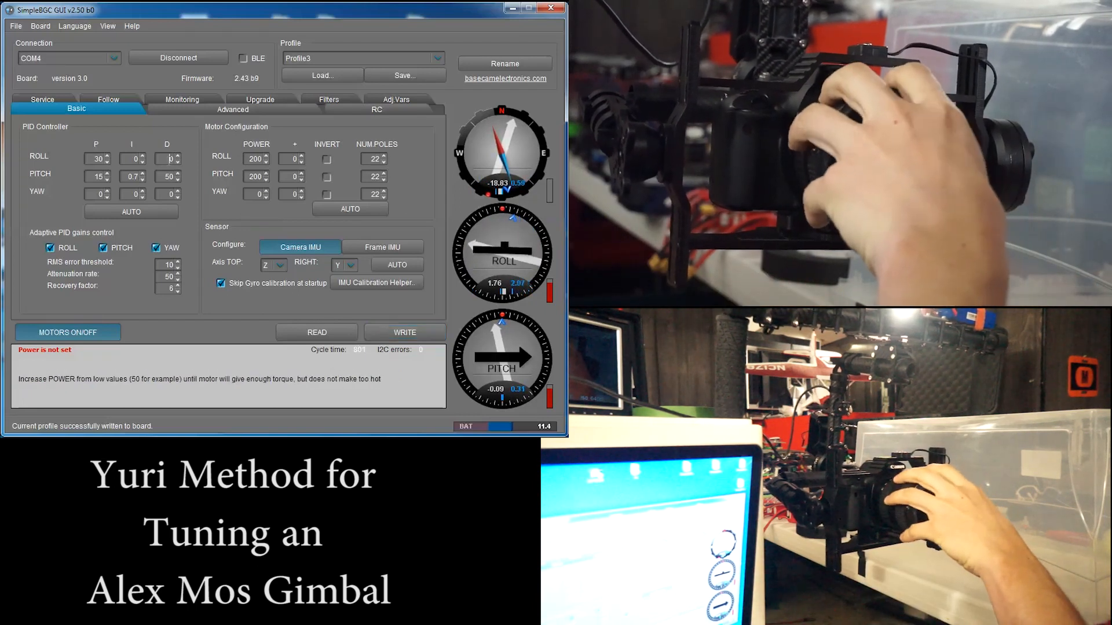
Step: Raise roll motor power from 200 to 220 with roll P at 50
left_click(105, 156)
type("50")
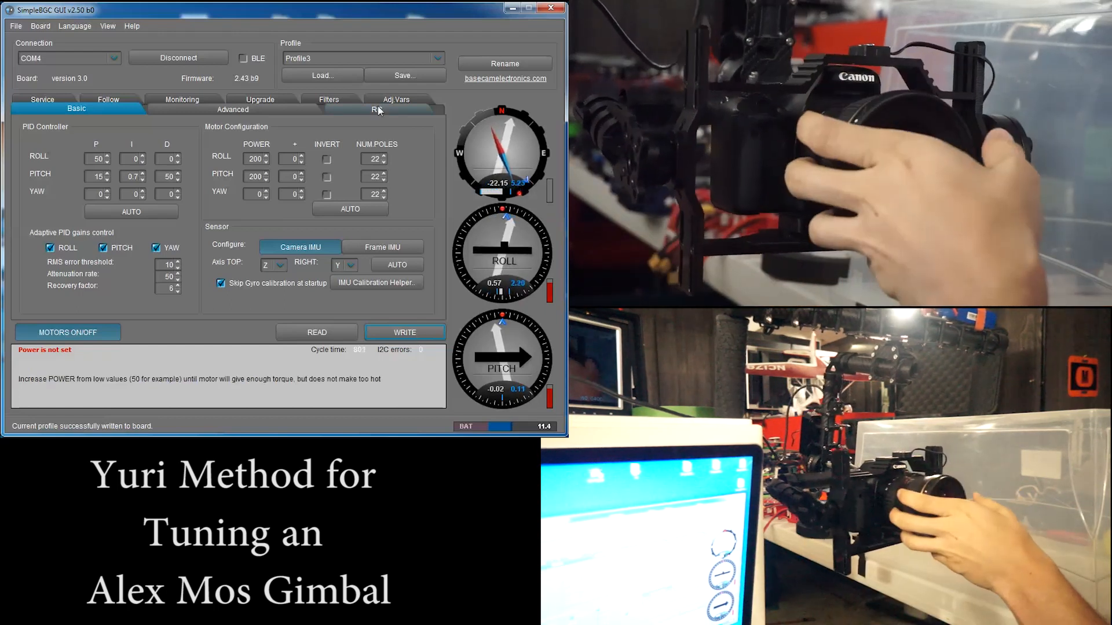
left_click(268, 156)
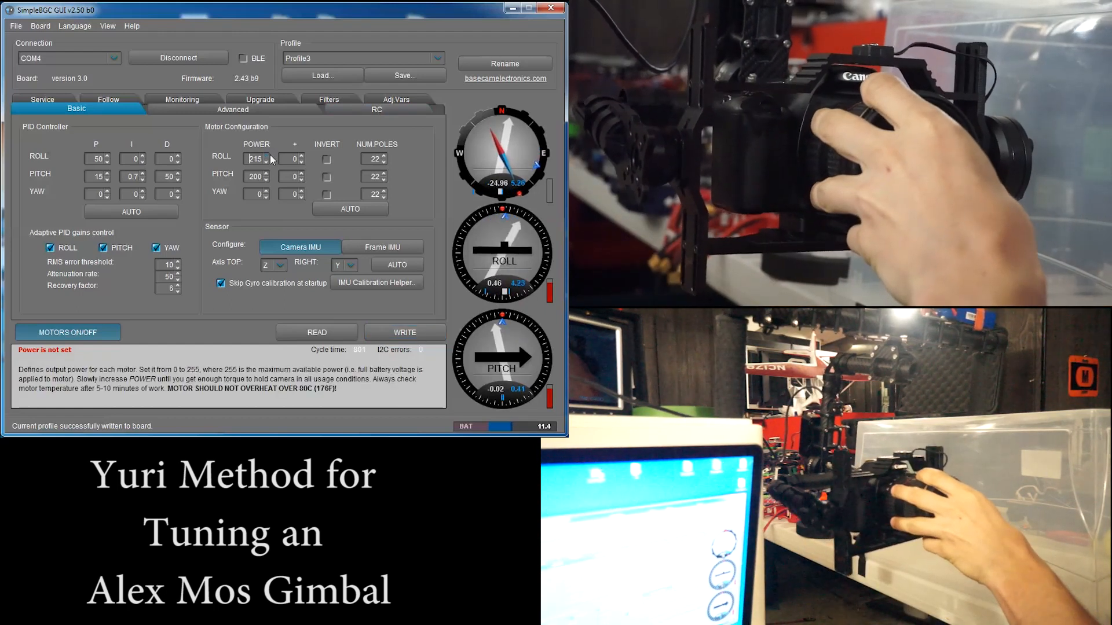
left_click(266, 156)
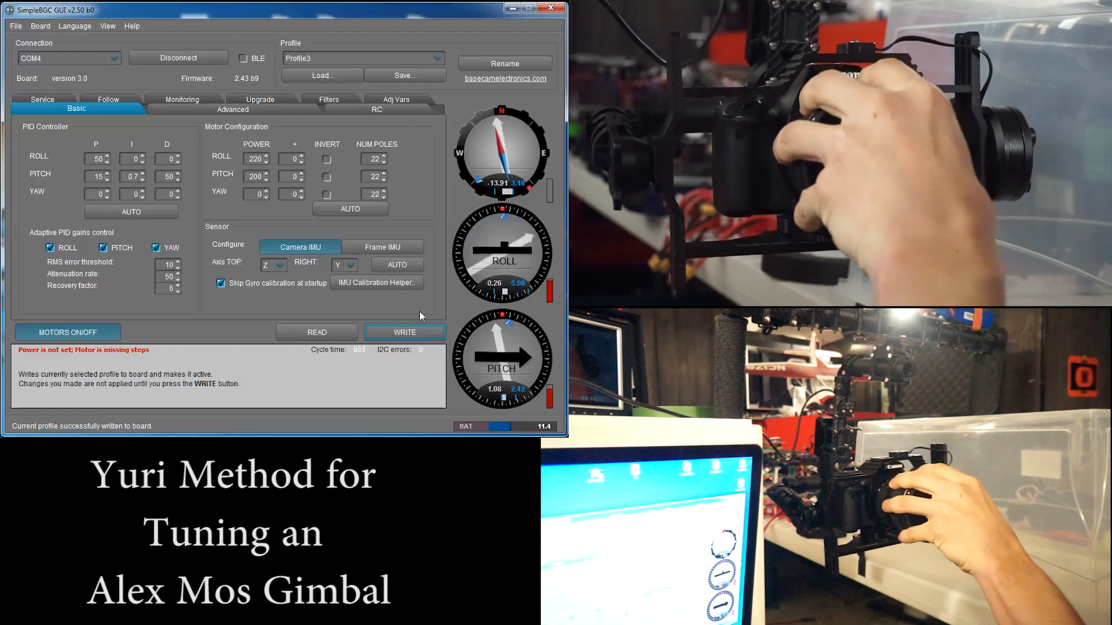
Step: Try roll D at 100, writing it to the board and checking the live response graph
left_click(182, 99)
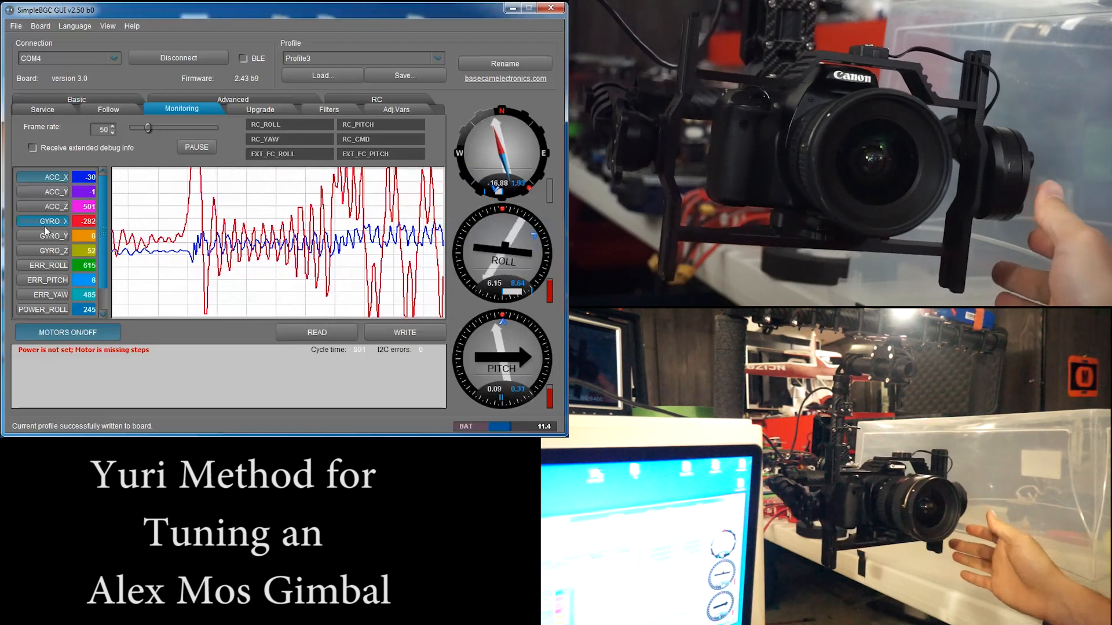
left_click(42, 109)
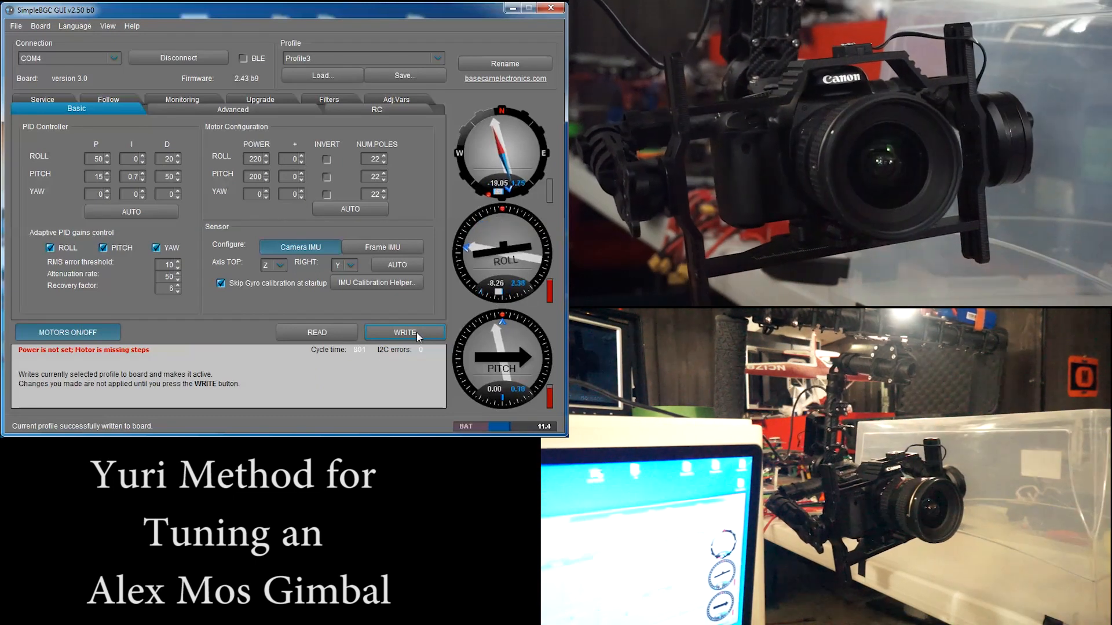
left_click(181, 109)
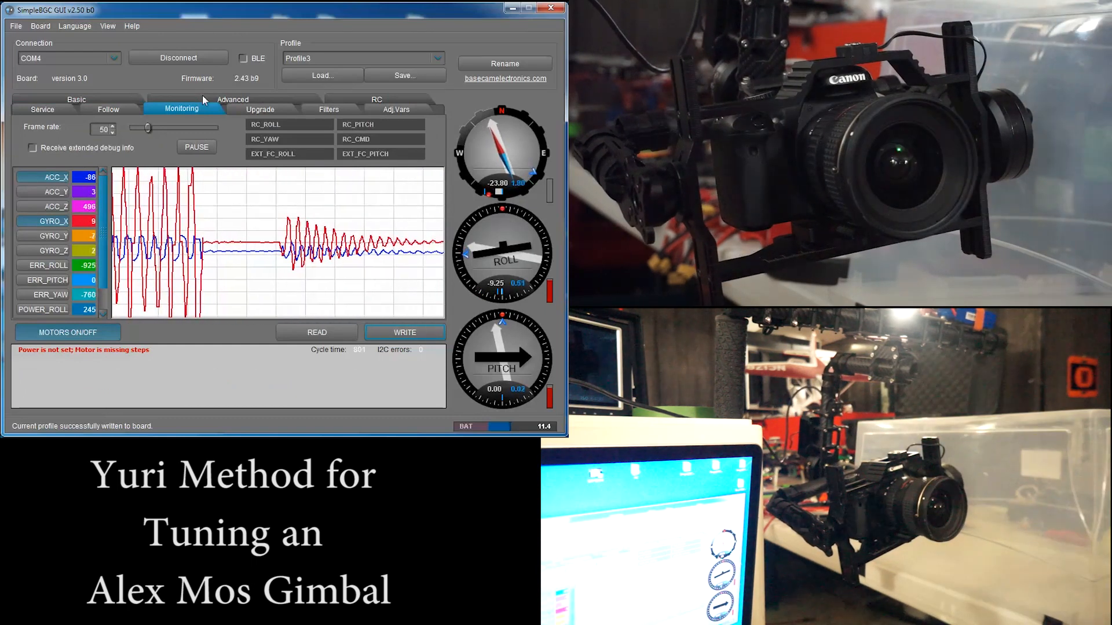
left_click(42, 109)
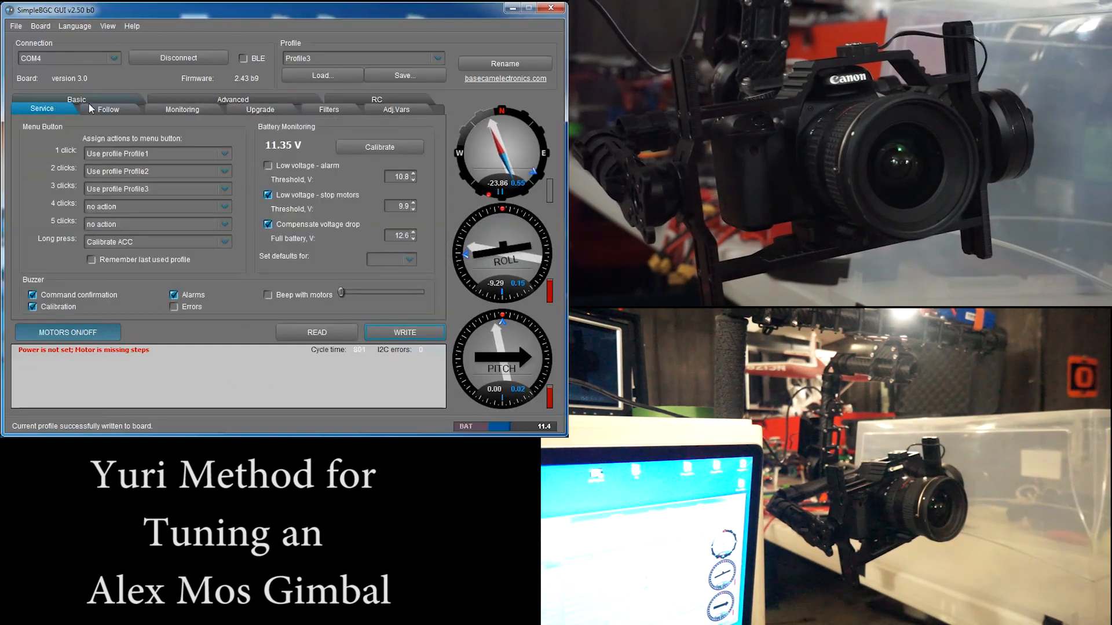
left_click(77, 99)
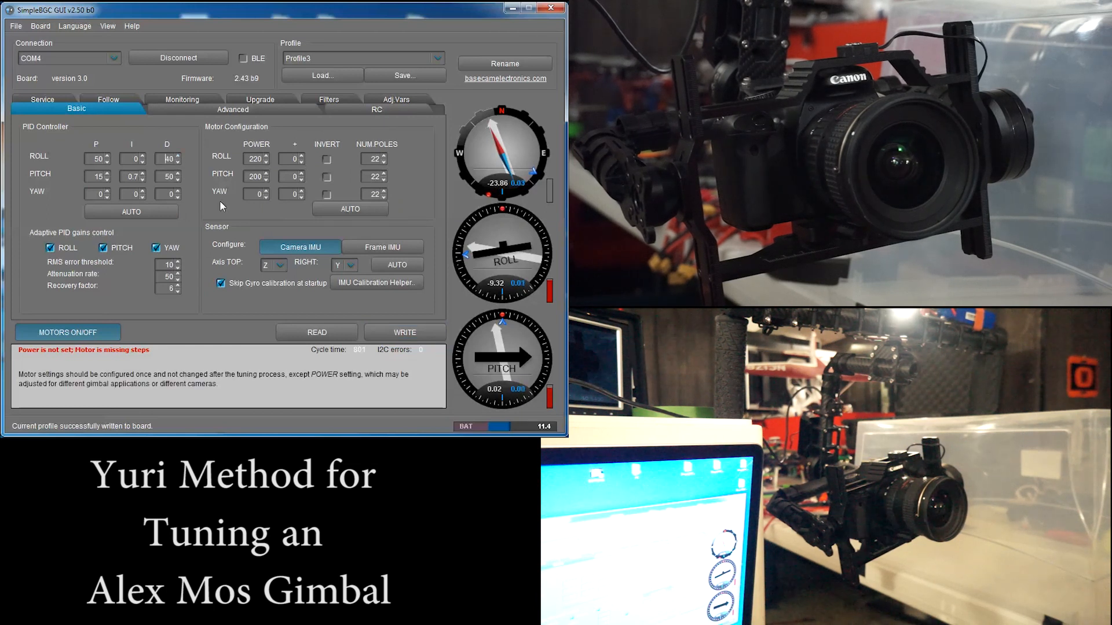
left_click(181, 109)
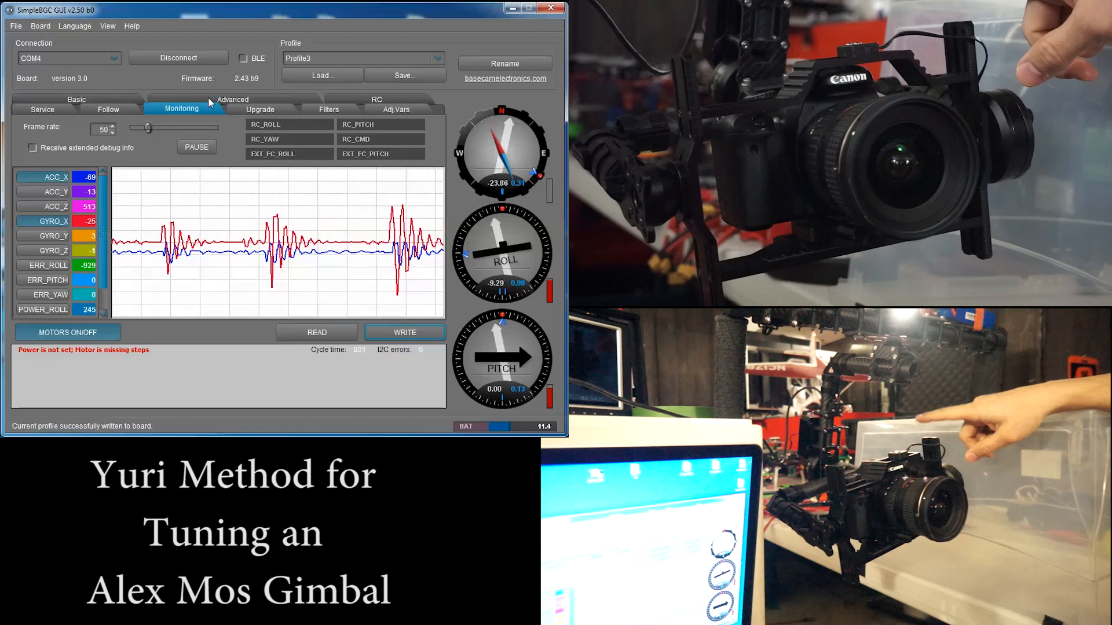
Step: Settle roll D back at 50 with P 50, checking the live roll response after each change
left_click(41, 109)
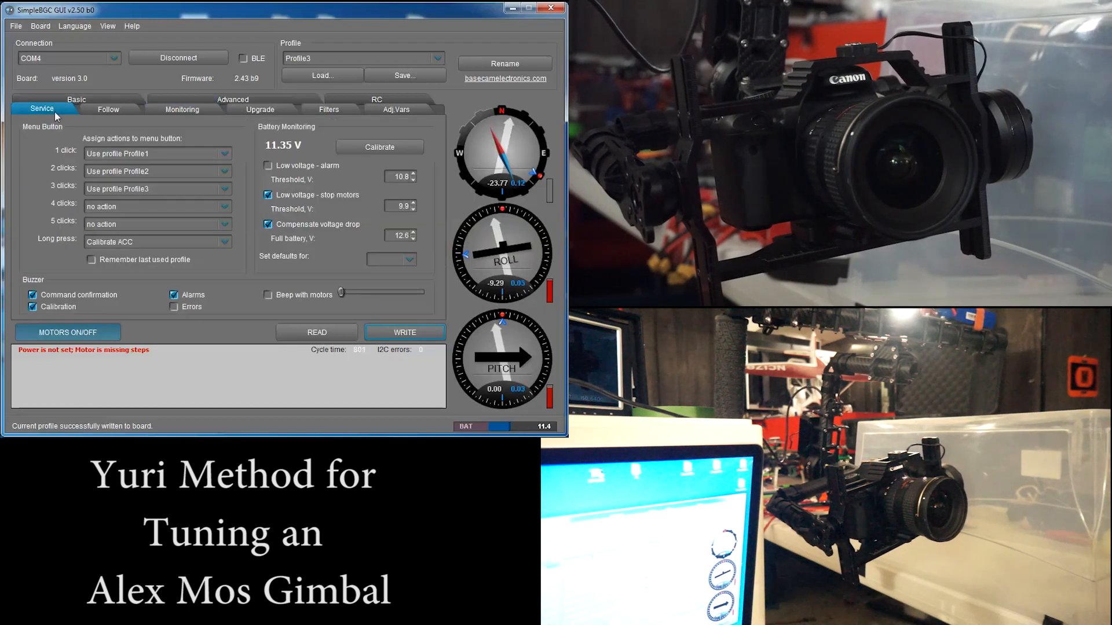
left_click(76, 109)
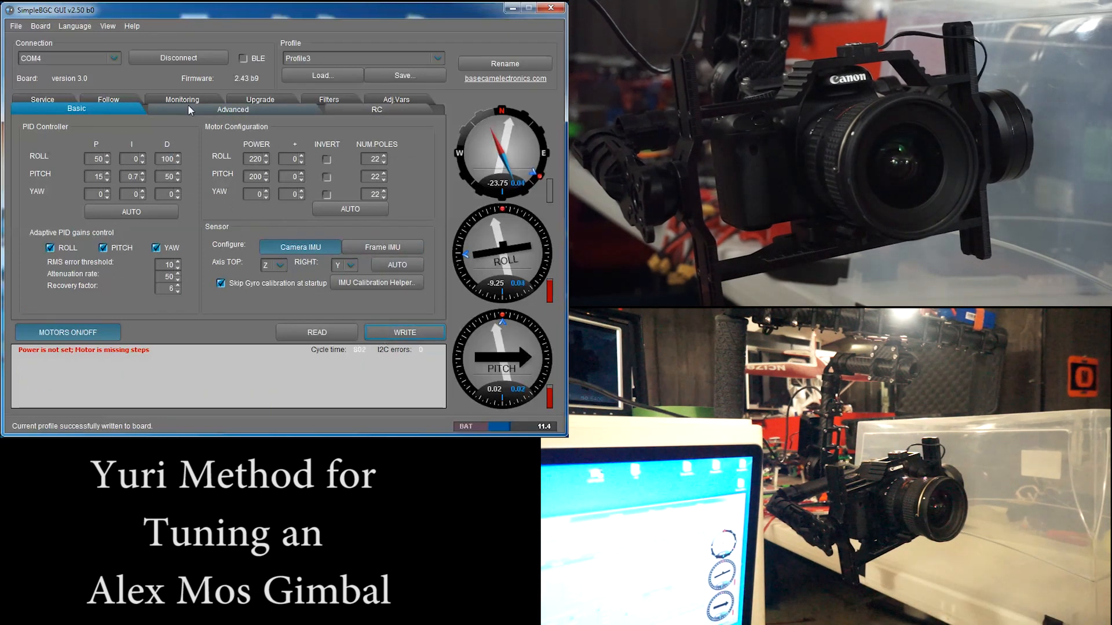
left_click(183, 99)
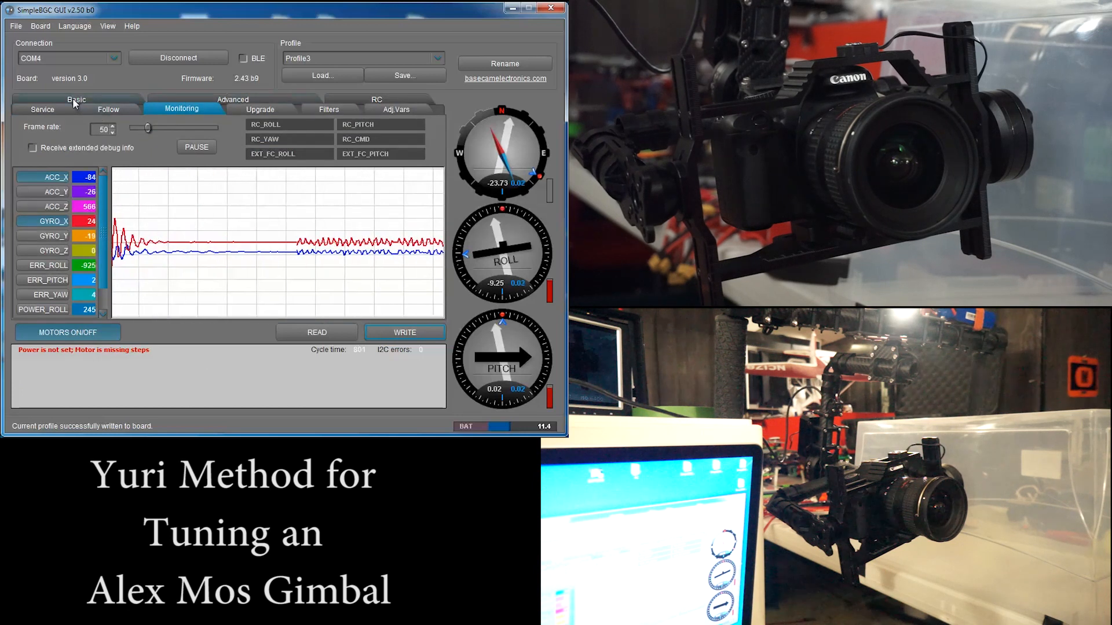
left_click(75, 99)
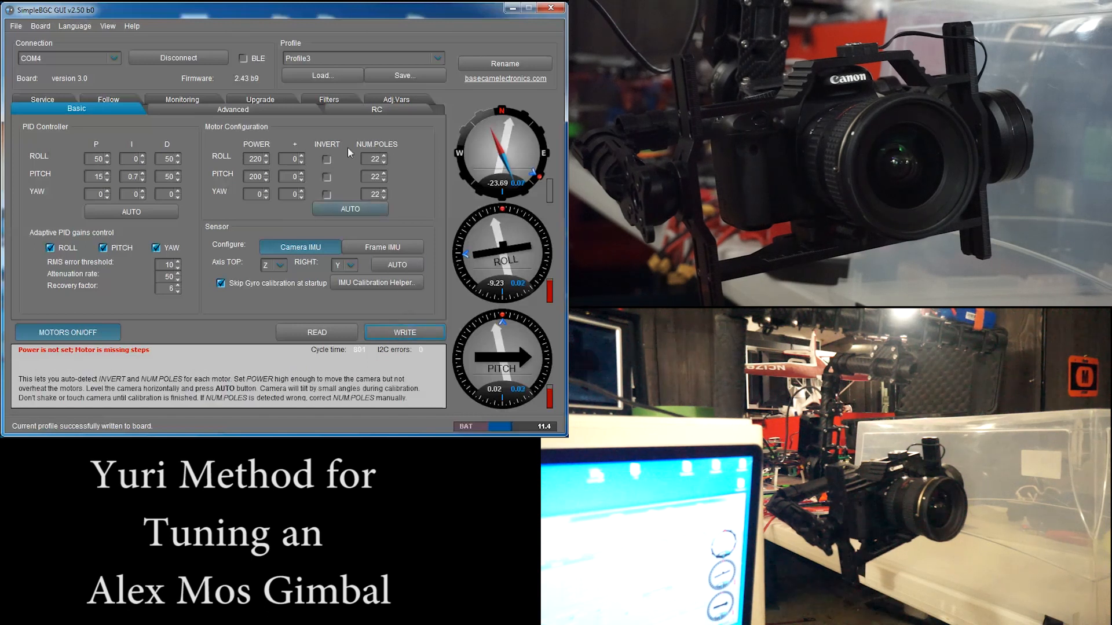
left_click(181, 109)
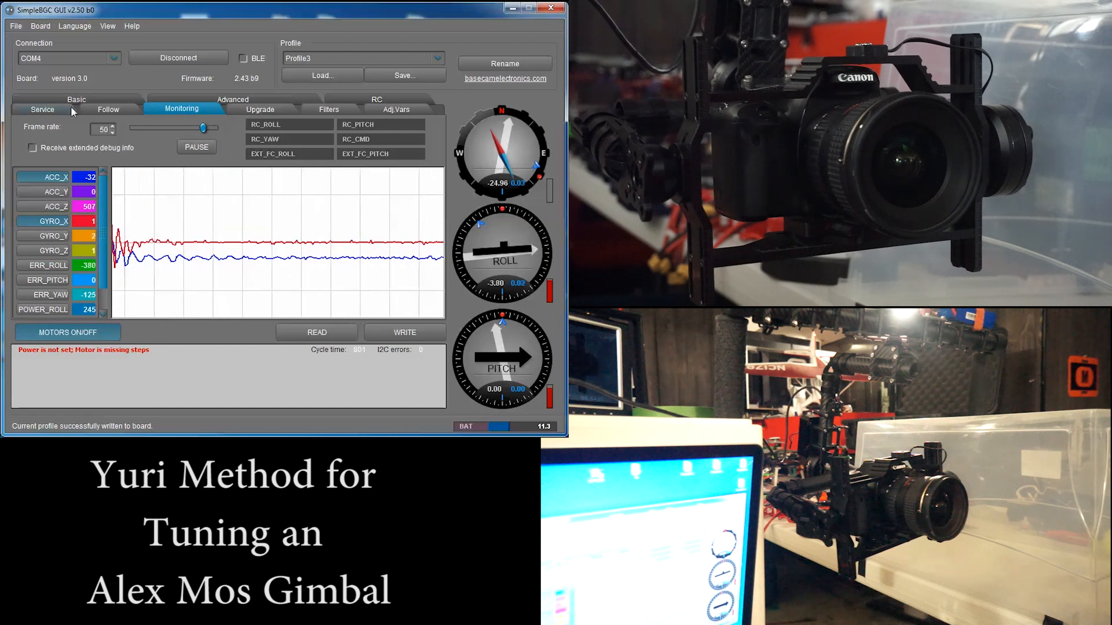
left_click(77, 99)
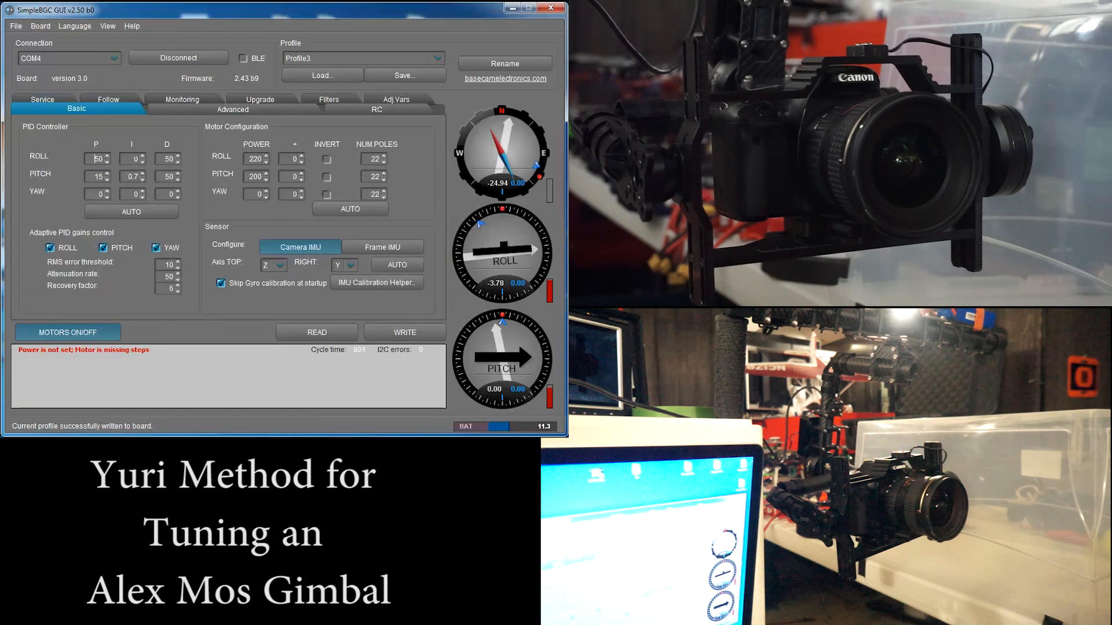
Step: Turn motors on, write roll I 0.08 to the board and check the roll response graph
left_click(67, 331)
type("7")
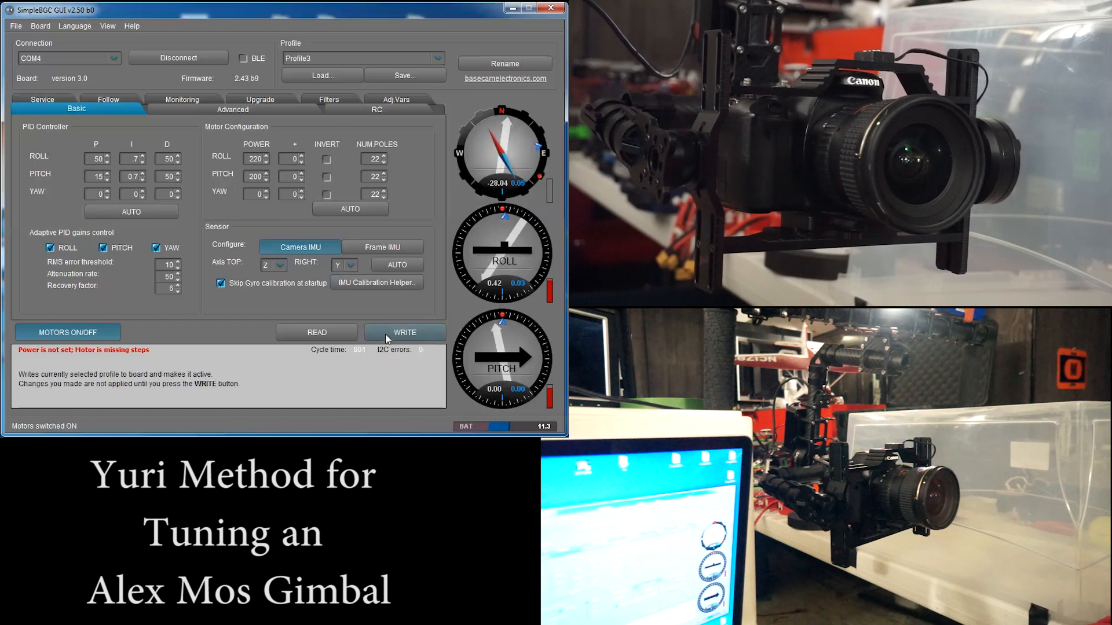
left_click(404, 333)
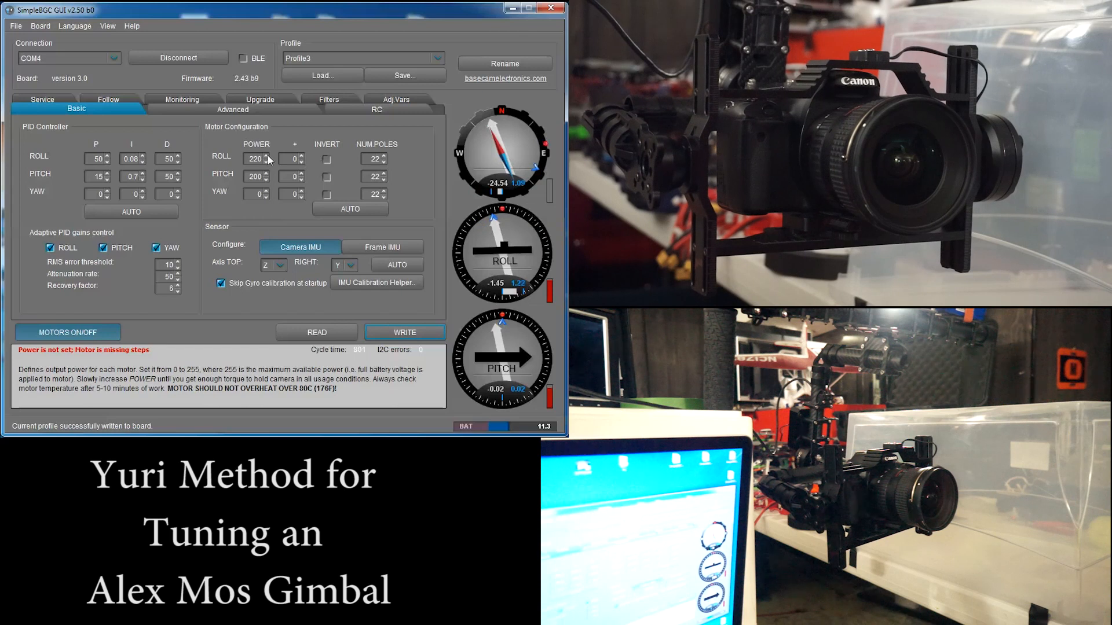
left_click(182, 108)
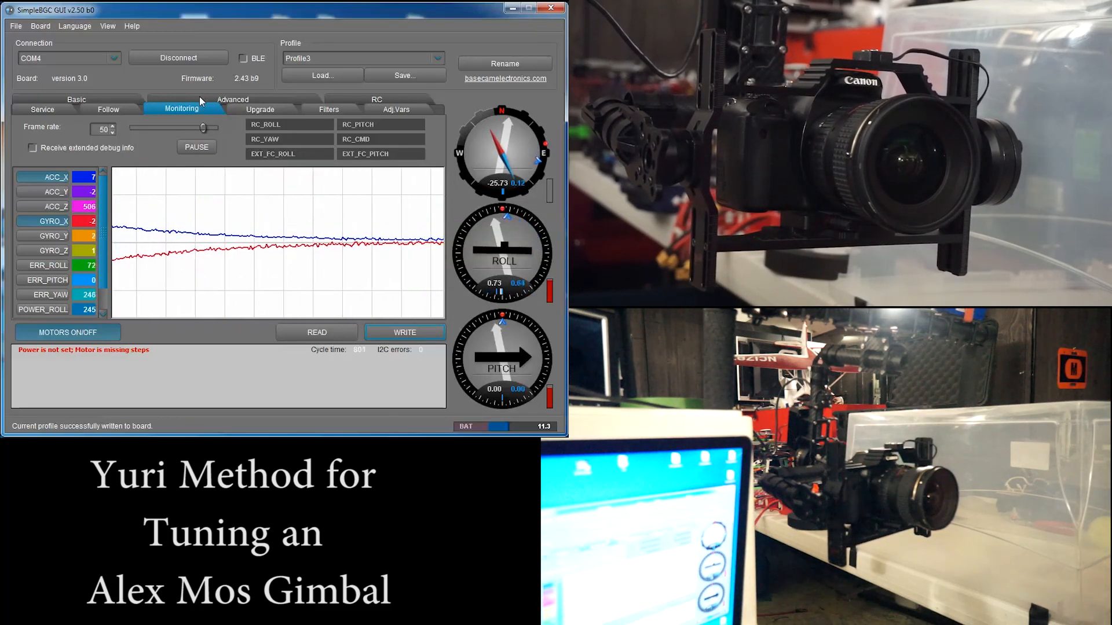
left_click(76, 100)
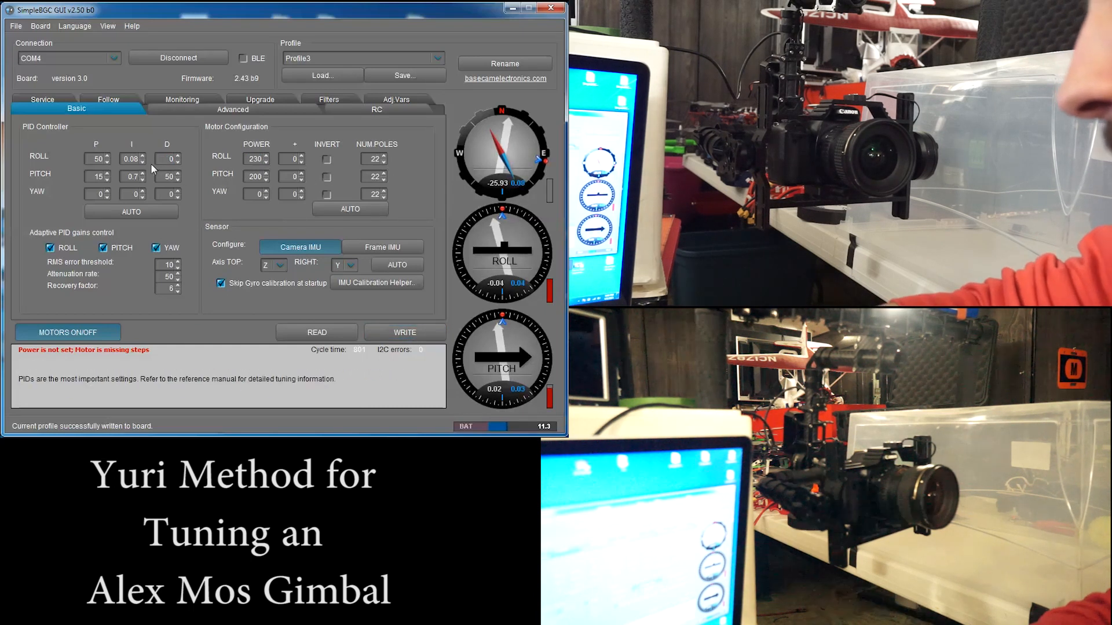
Step: Enter roll gains P 88, I 0.05, D 56 and check the live roll response graph
left_click(130, 157)
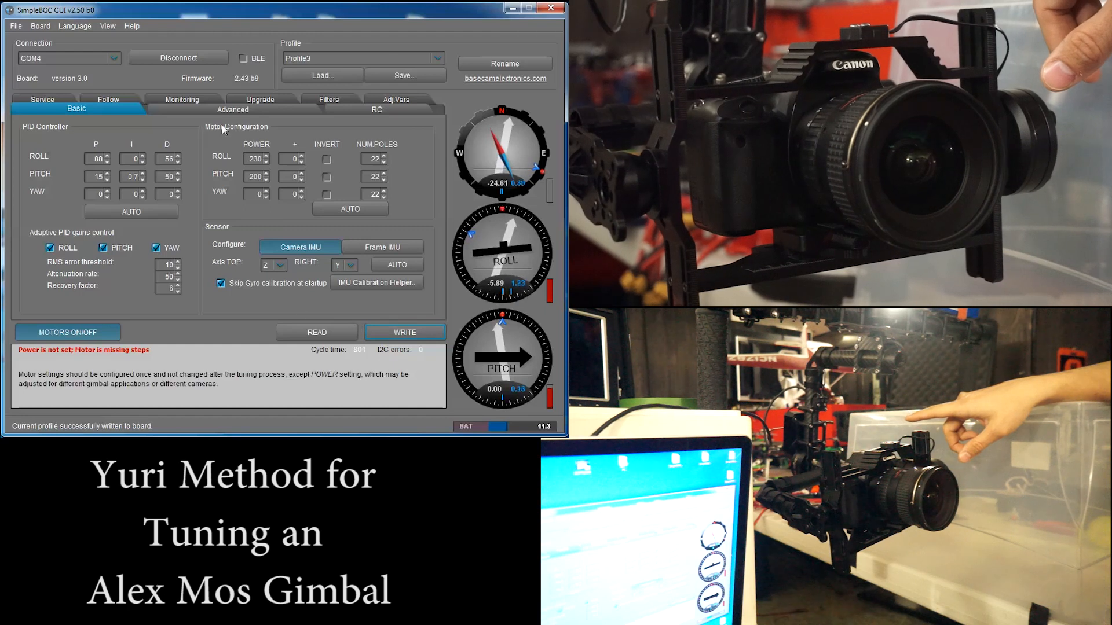
left_click(180, 109)
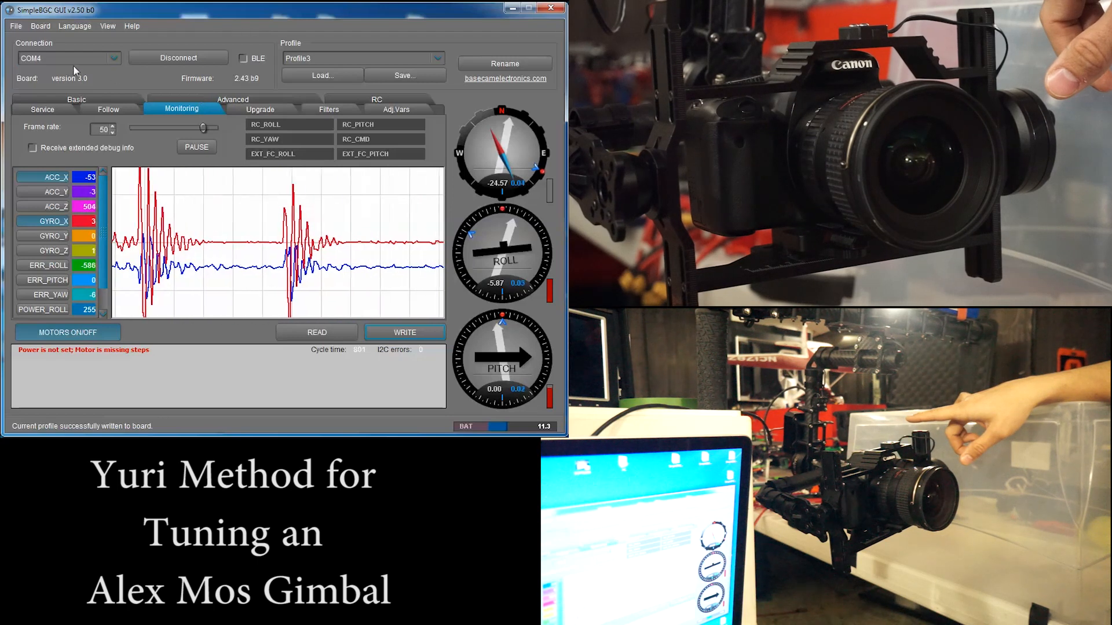
left_click(77, 100)
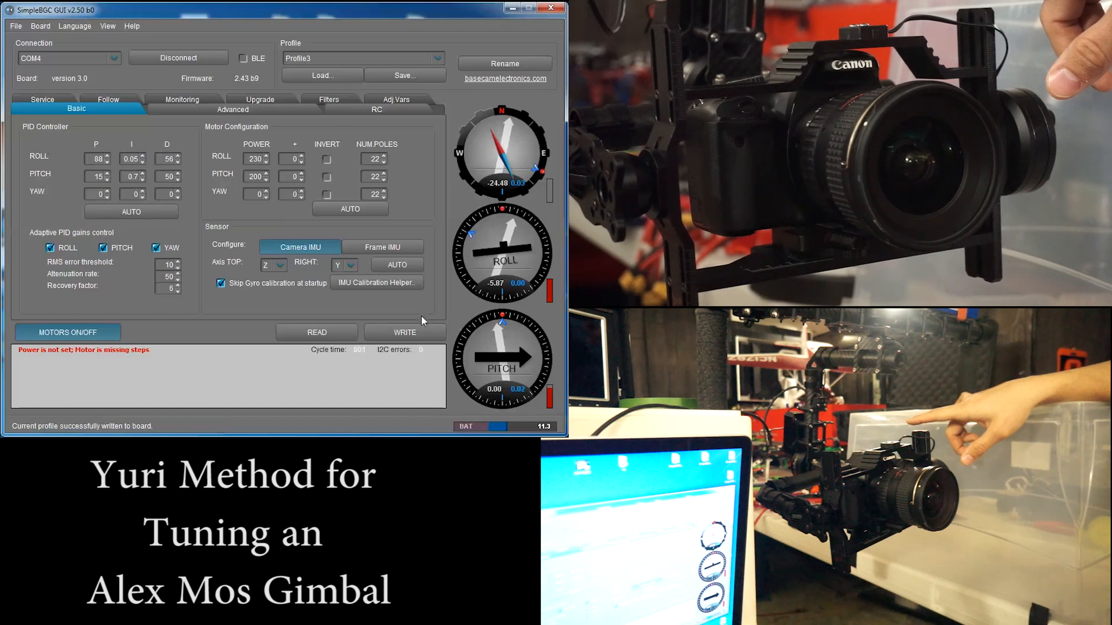
mouse_move(419, 331)
type("230")
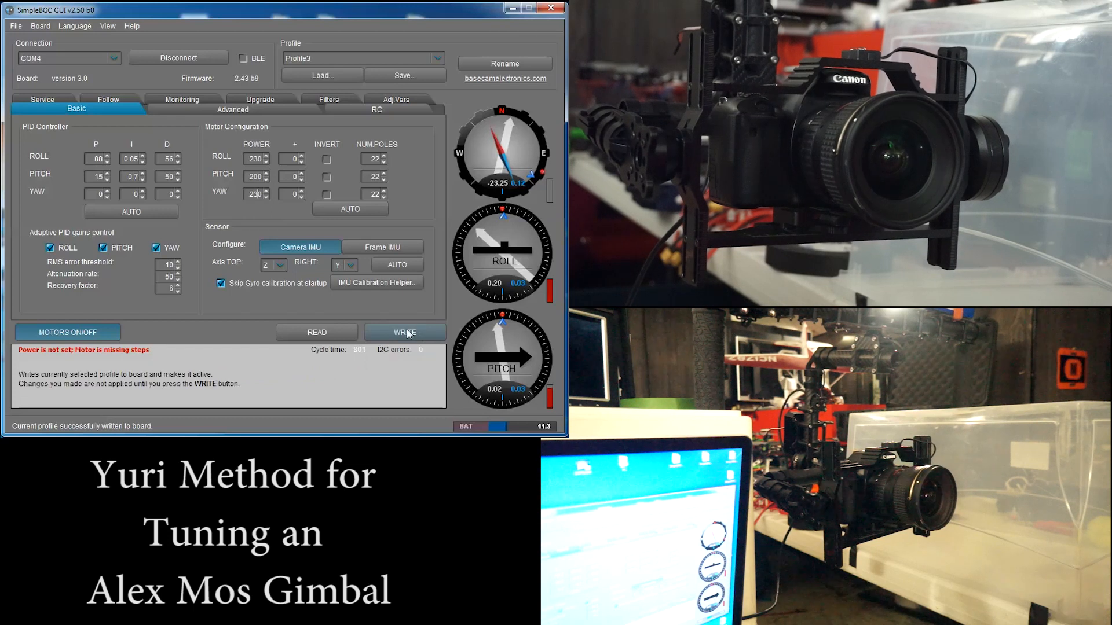
Step: Write yaw motor power 230 and yaw P gain to the board
left_click(405, 332)
type("20")
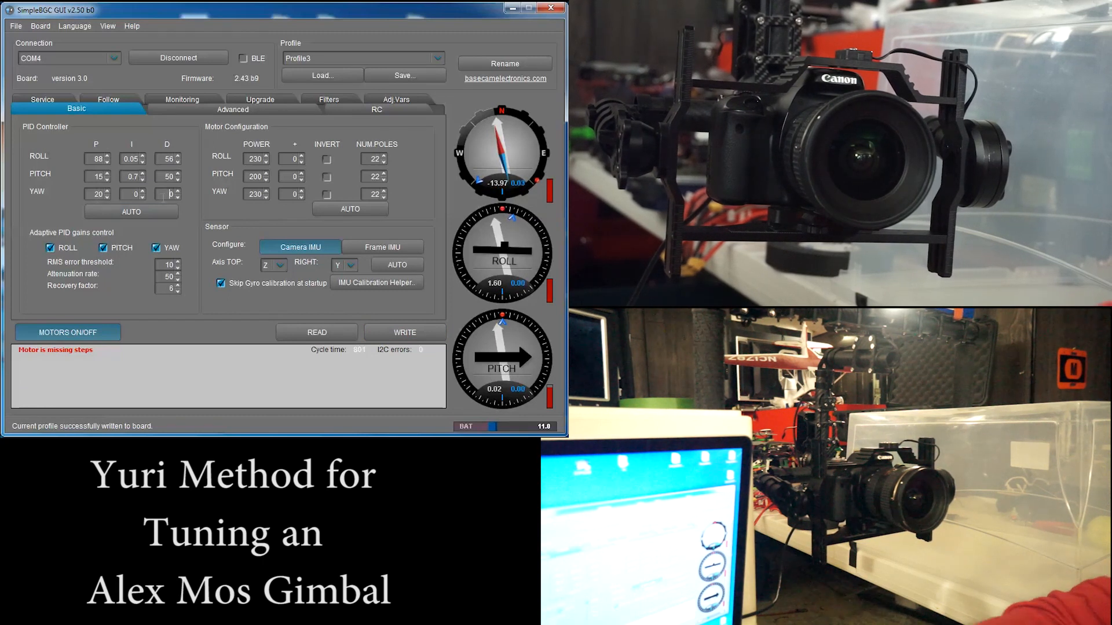
mouse_move(405, 338)
type("20")
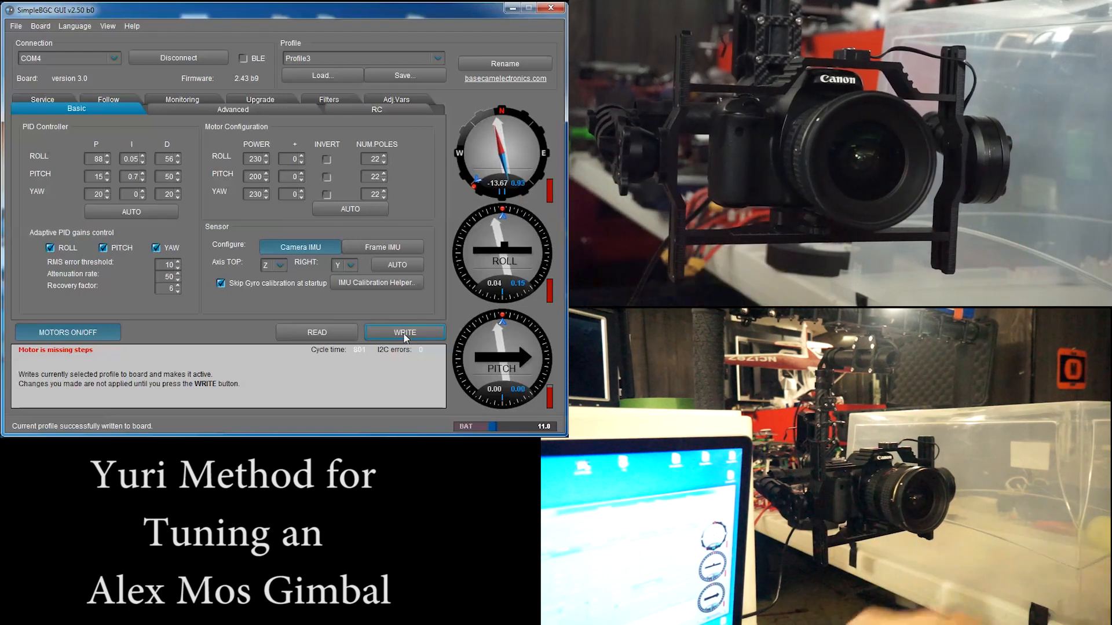
left_click(404, 332)
type("30")
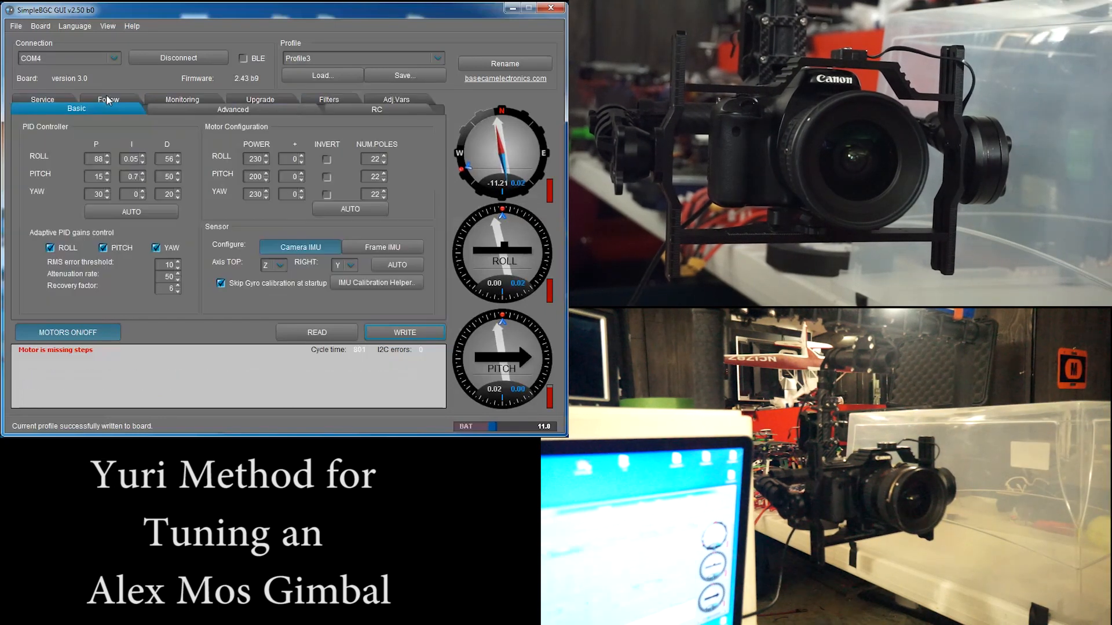
Step: Raise yaw D gain to 60 while checking the live monitoring graph between changes
left_click(183, 109)
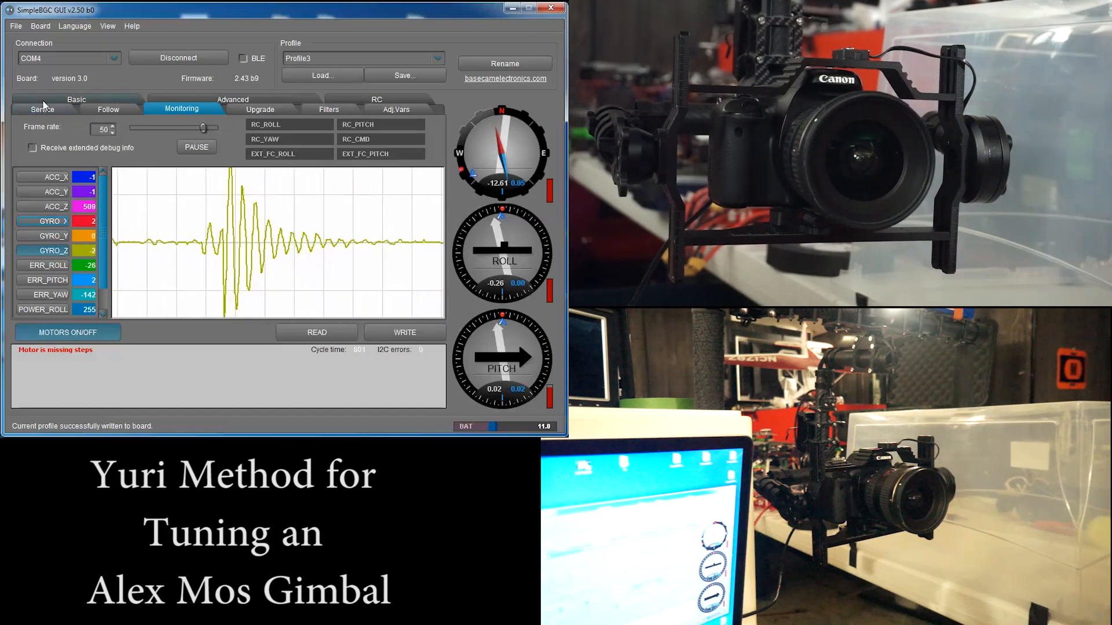
left_click(77, 100)
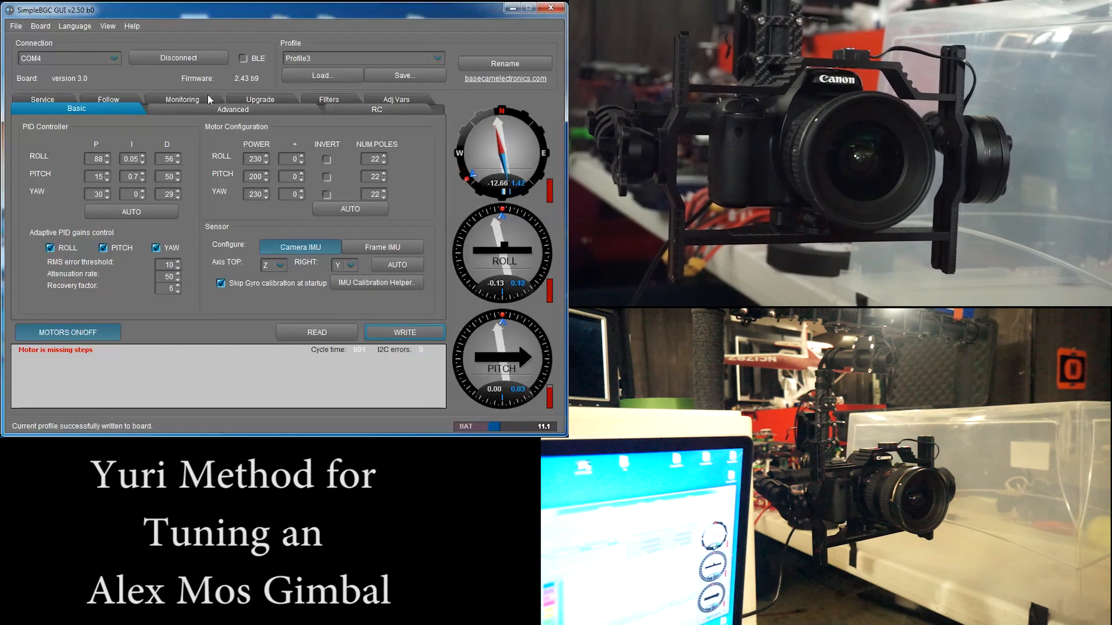
left_click(180, 99)
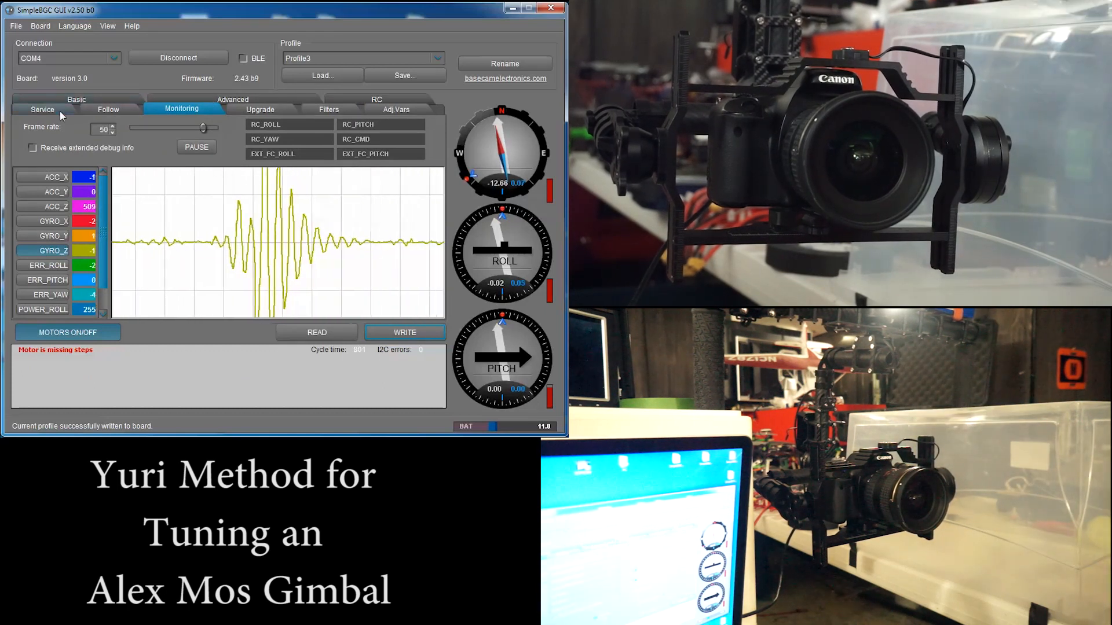
left_click(76, 107)
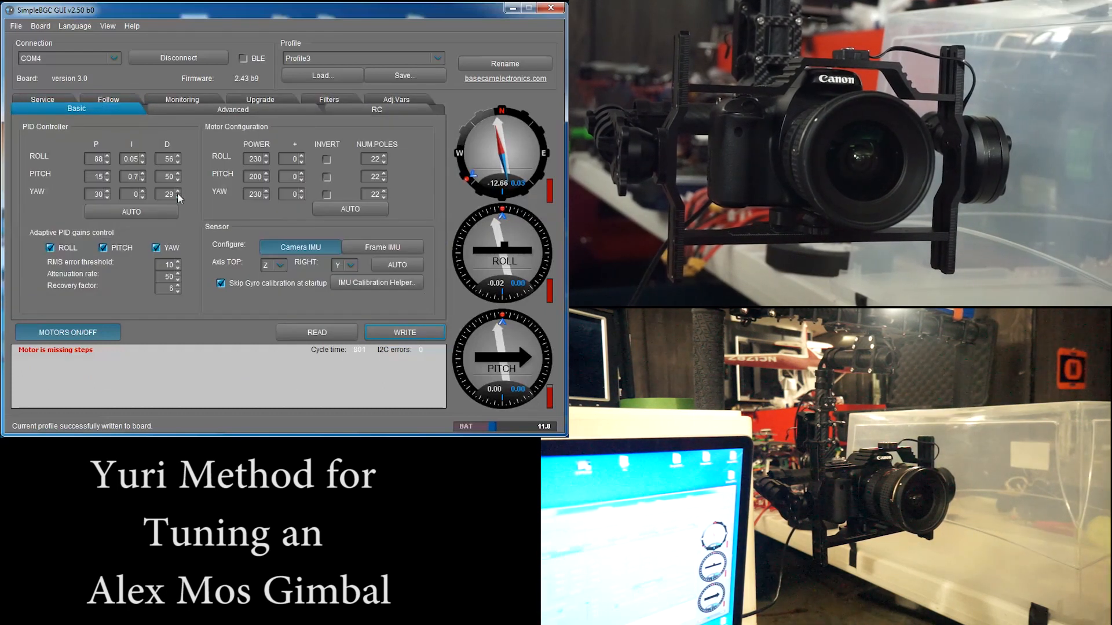
left_click(179, 191)
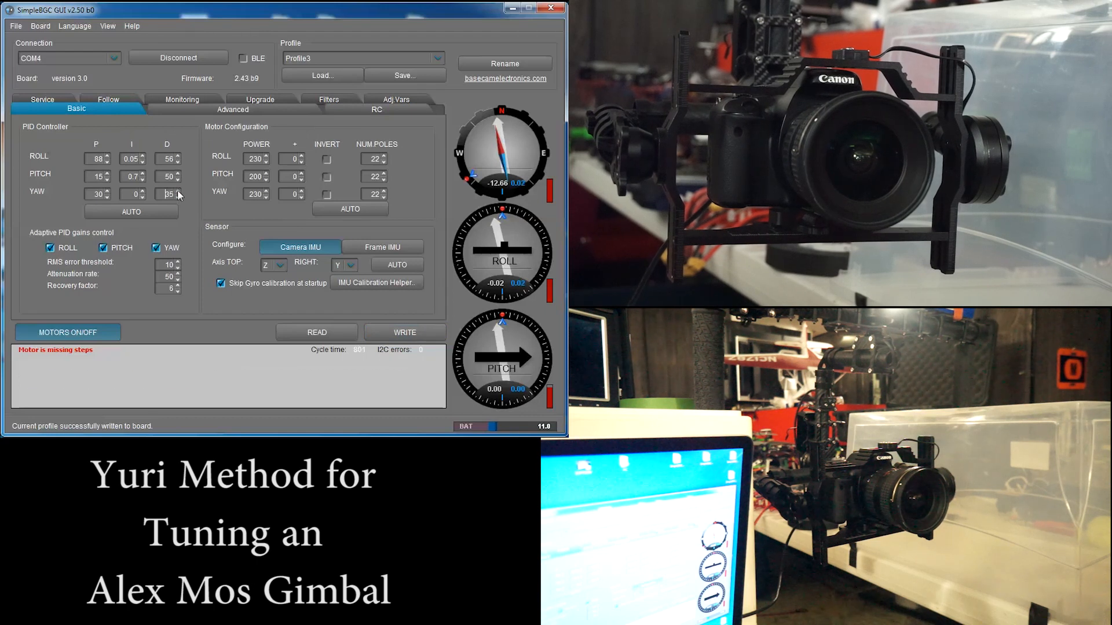
left_click(180, 109)
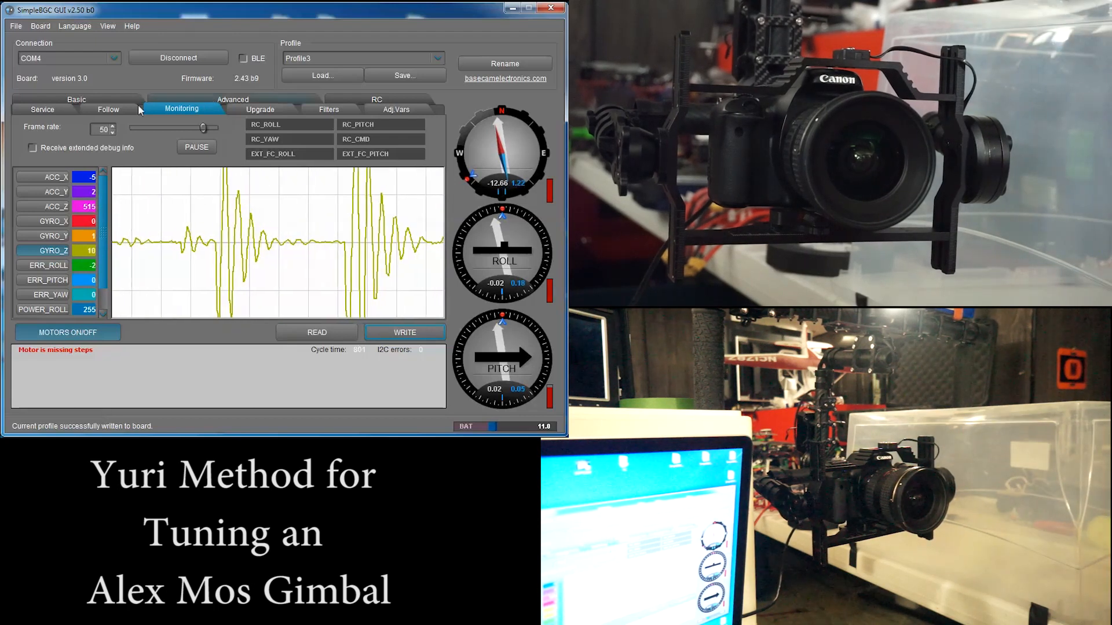
left_click(74, 100)
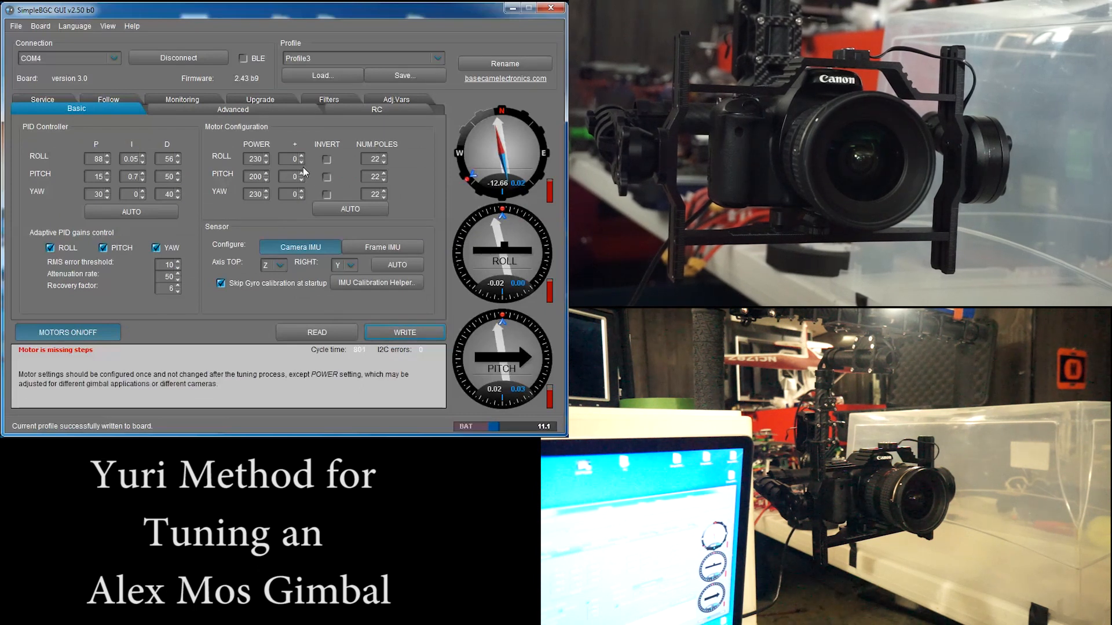
left_click(180, 108)
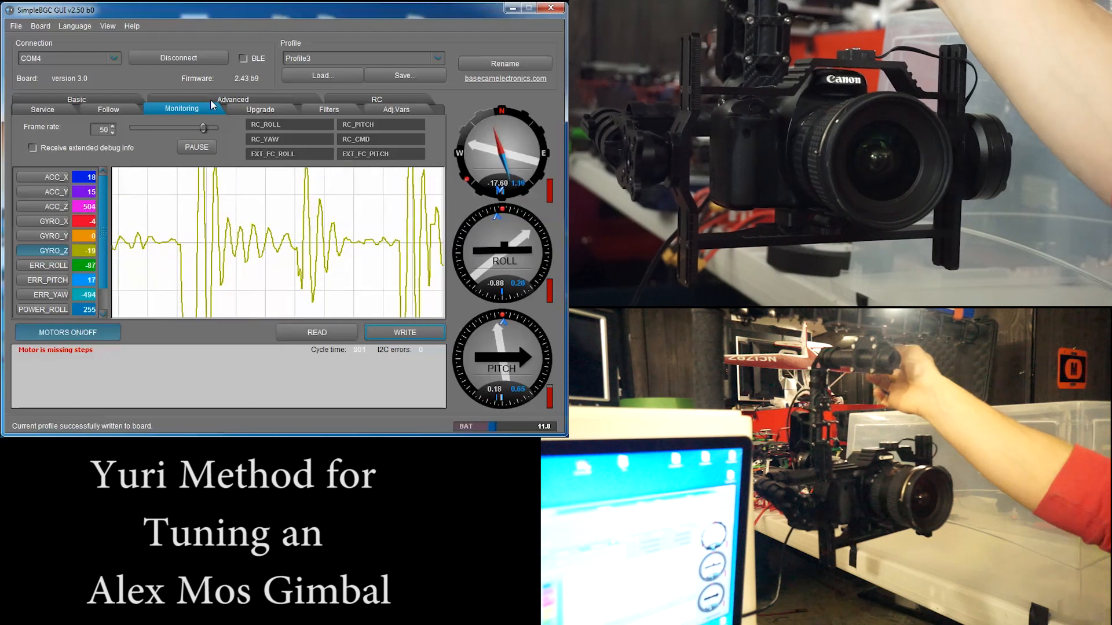
Step: Switch among Service, Basic and Monitoring views, ending on the service settings page
left_click(41, 109)
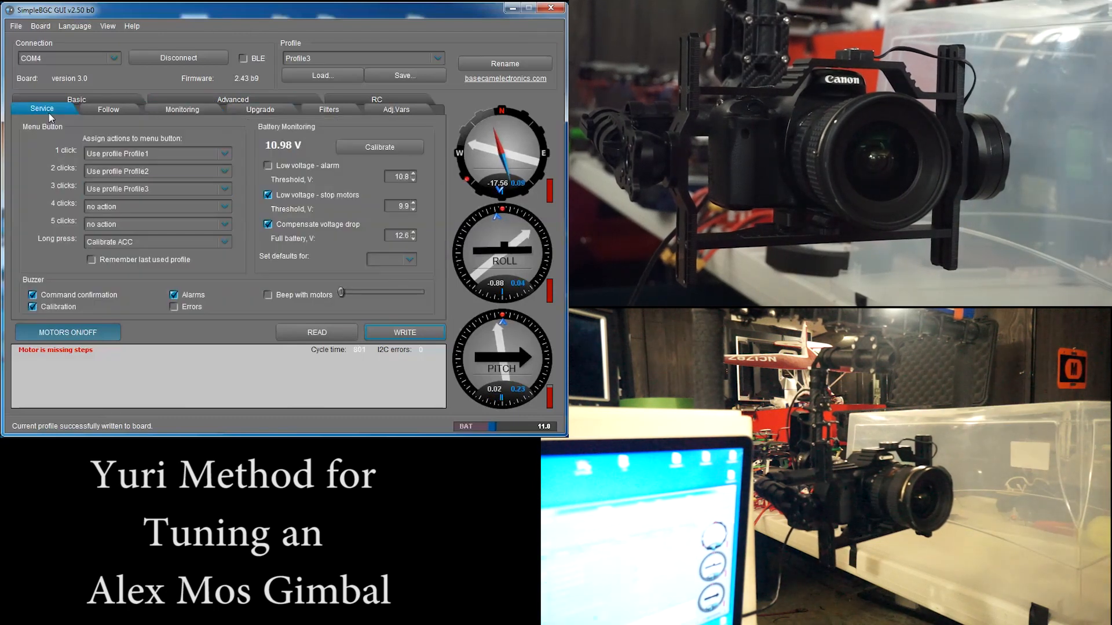
left_click(76, 99)
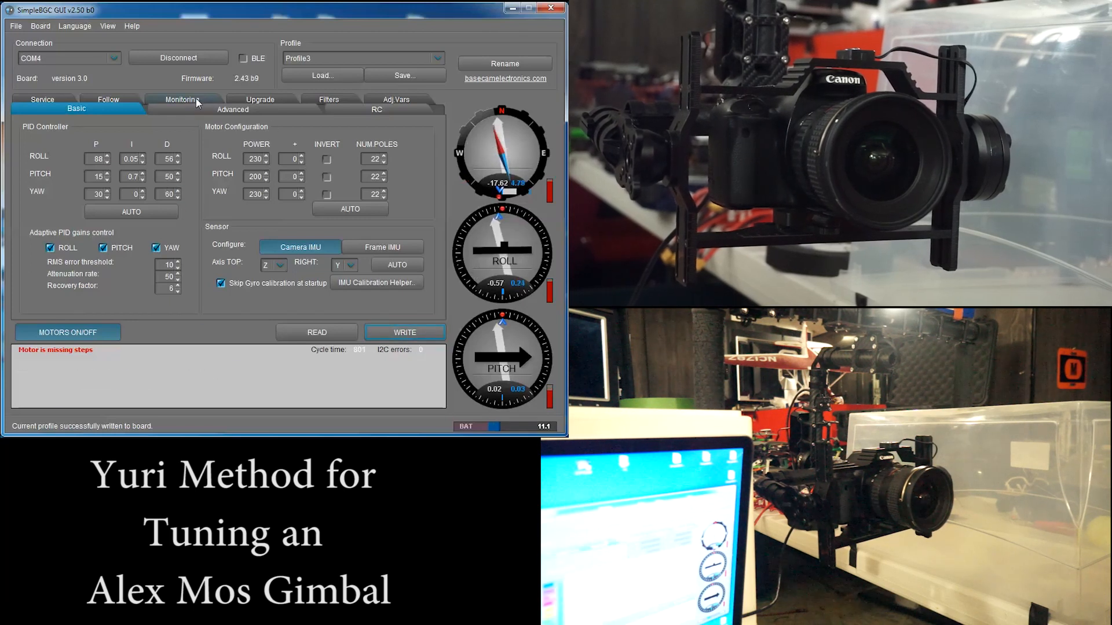
left_click(183, 100)
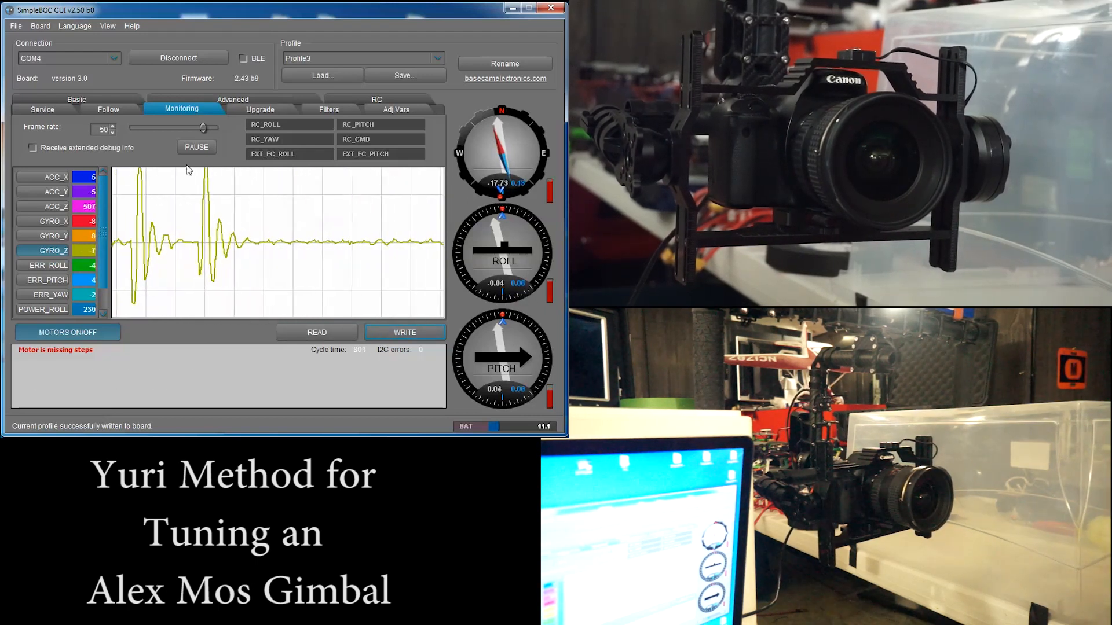
left_click(42, 109)
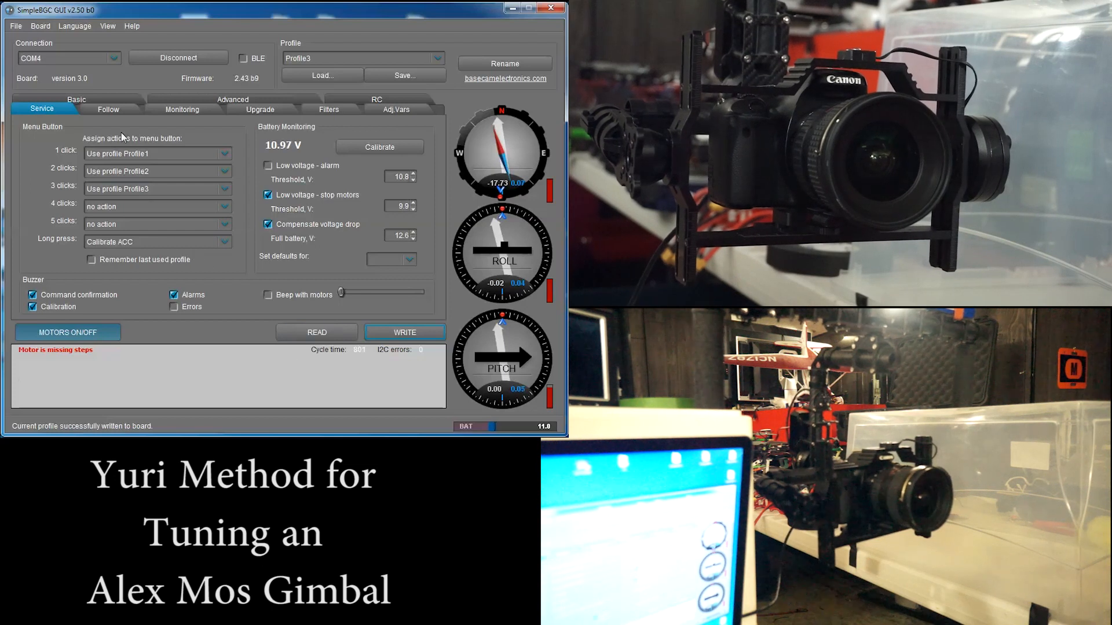
Step: View the Follow and Service pages, then return to the Basic PID settings
left_click(108, 109)
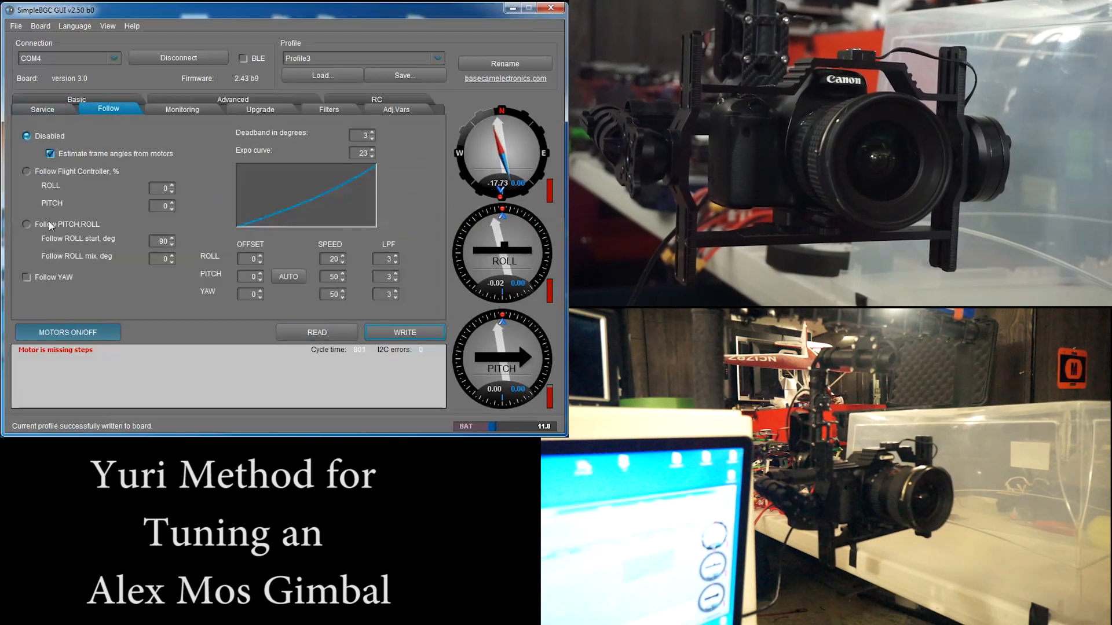
left_click(42, 109)
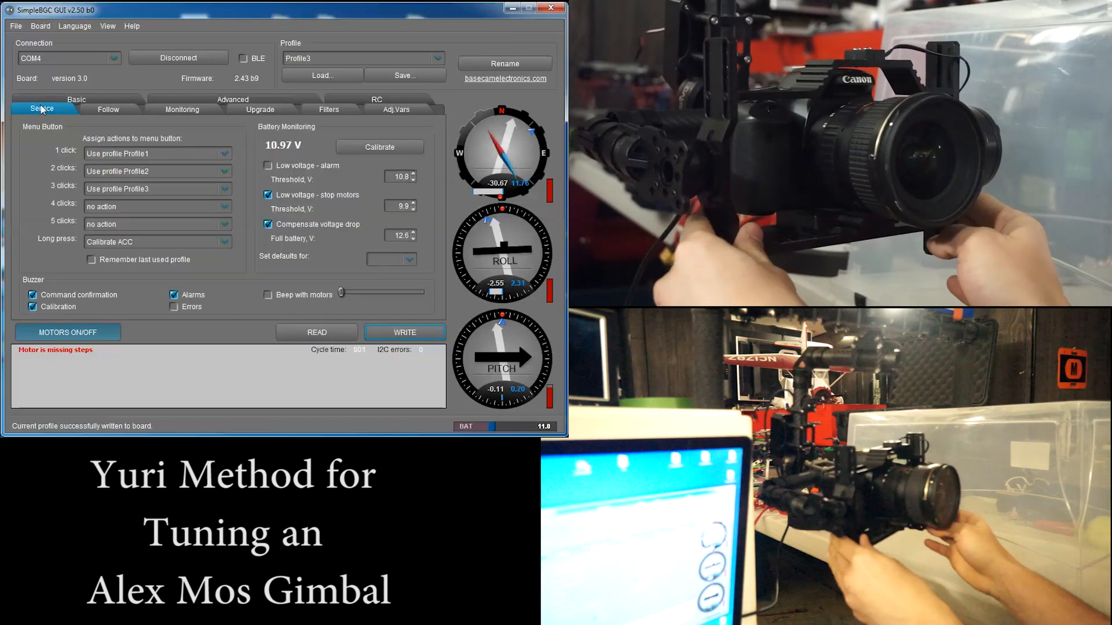
left_click(76, 109)
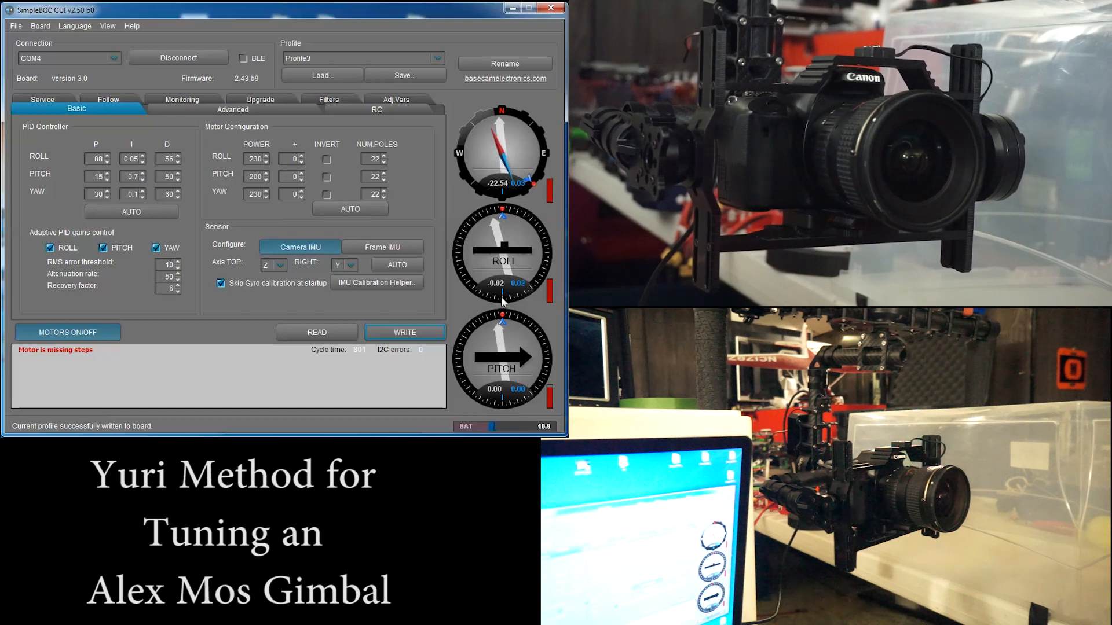
left_click(404, 332)
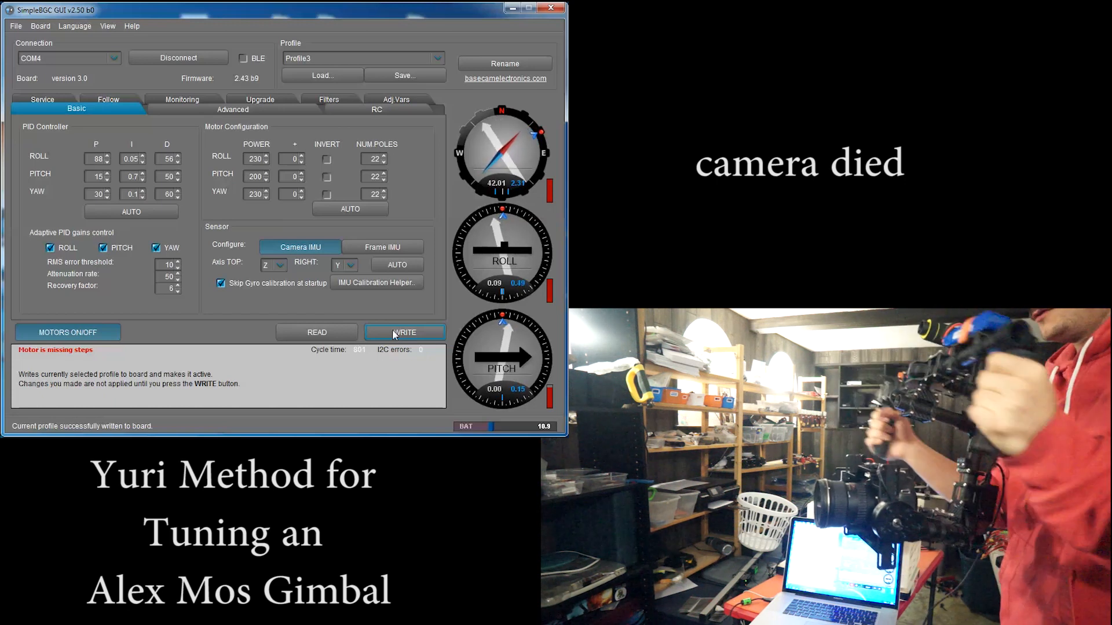
Step: Enable Follow YAW in the follow mode settings
left_click(108, 109)
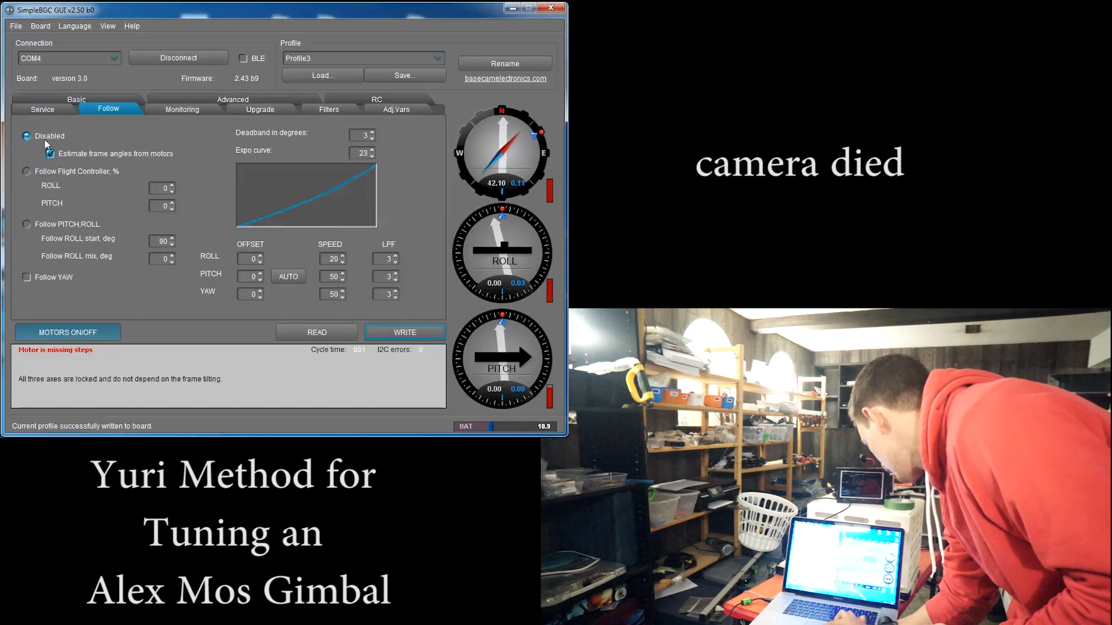
left_click(25, 278)
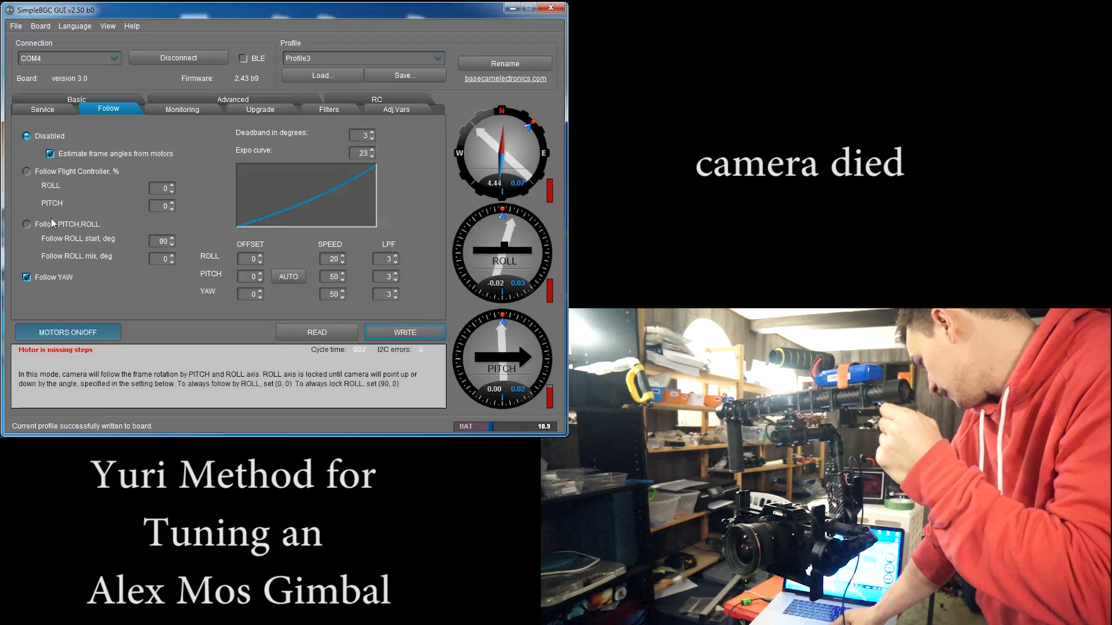
Step: Set the follow expo curve to 20 and yaw LPF to 0
left_click(26, 224)
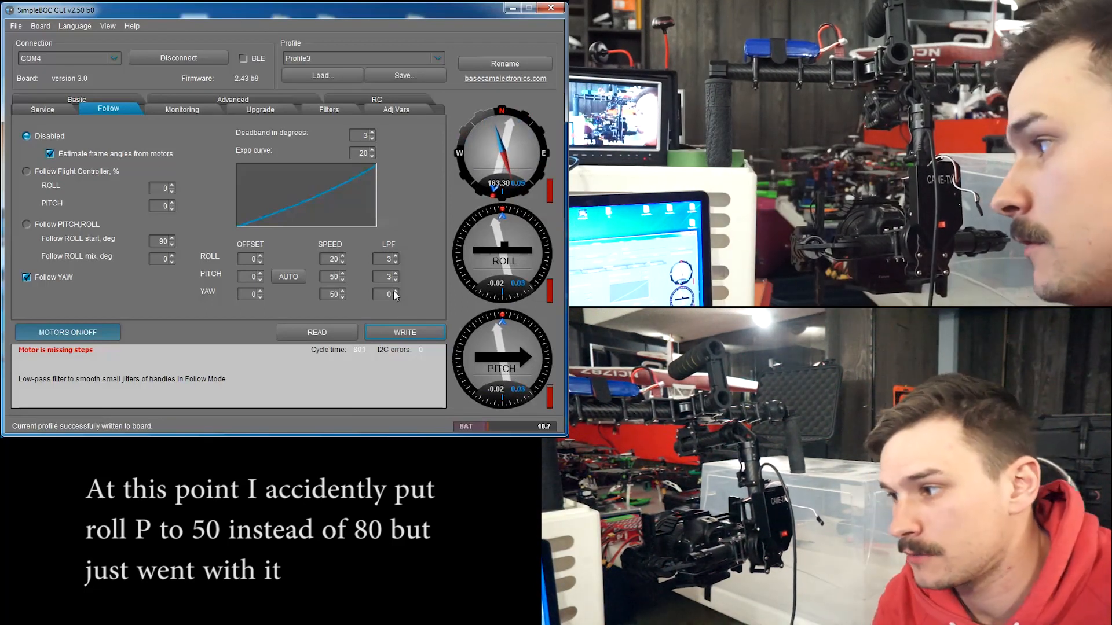
Step: Set roll PID to 50/0.1/50 and yaw to 40/0.1/68 in the Basic settings
left_click(77, 109)
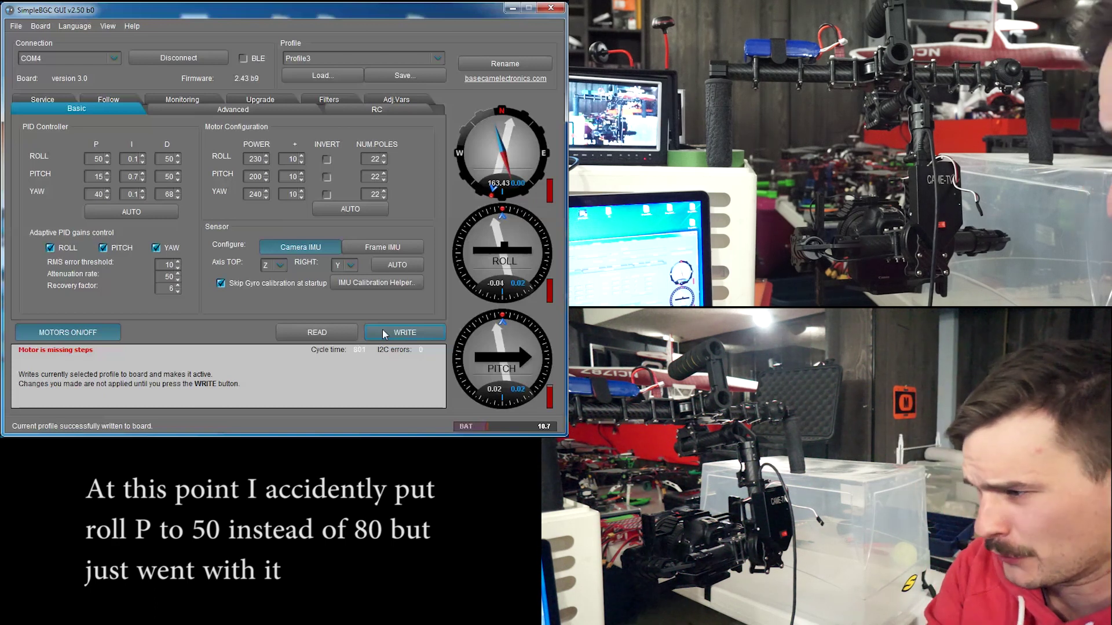
Step: View the service settings page, then return to the follow mode settings
left_click(40, 109)
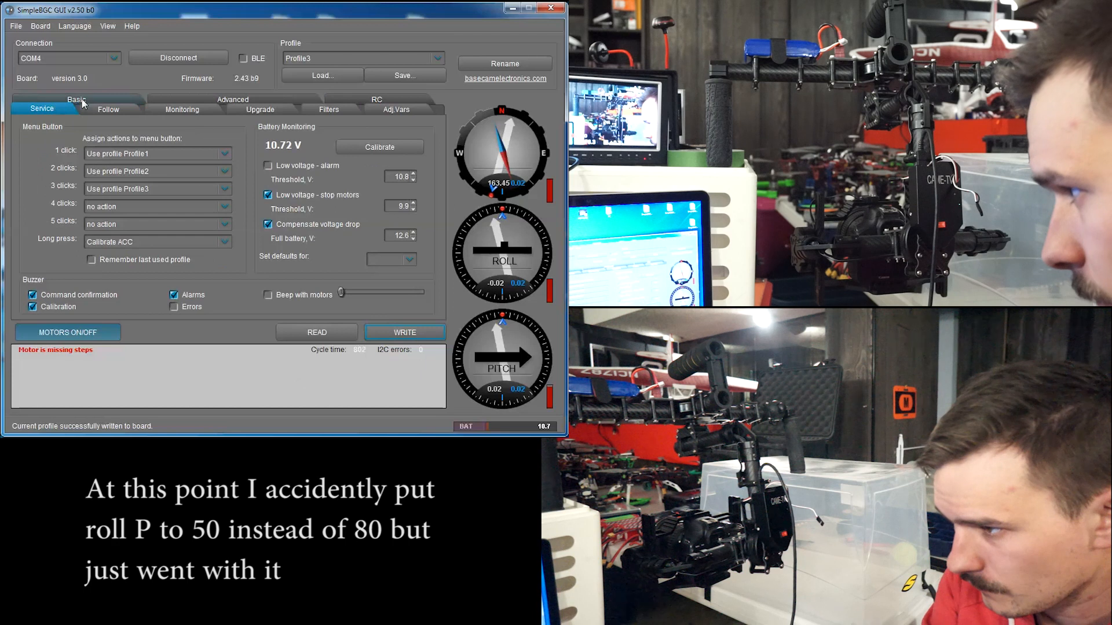
left_click(109, 109)
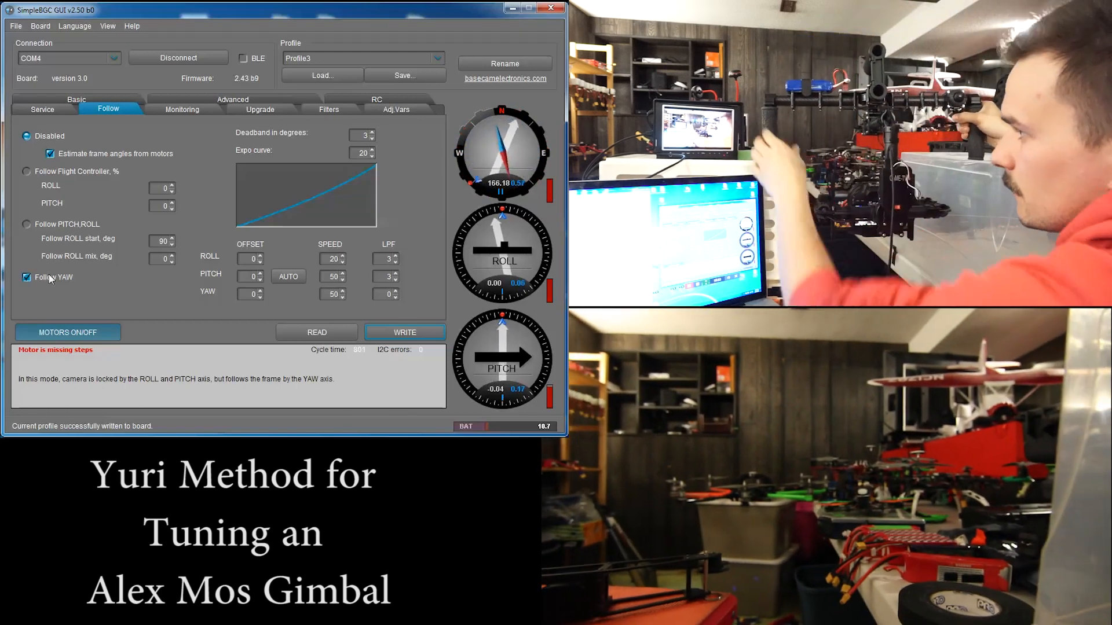
Step: Turn off Follow YAW so the camera no longer follows the frame on yaw
left_click(25, 278)
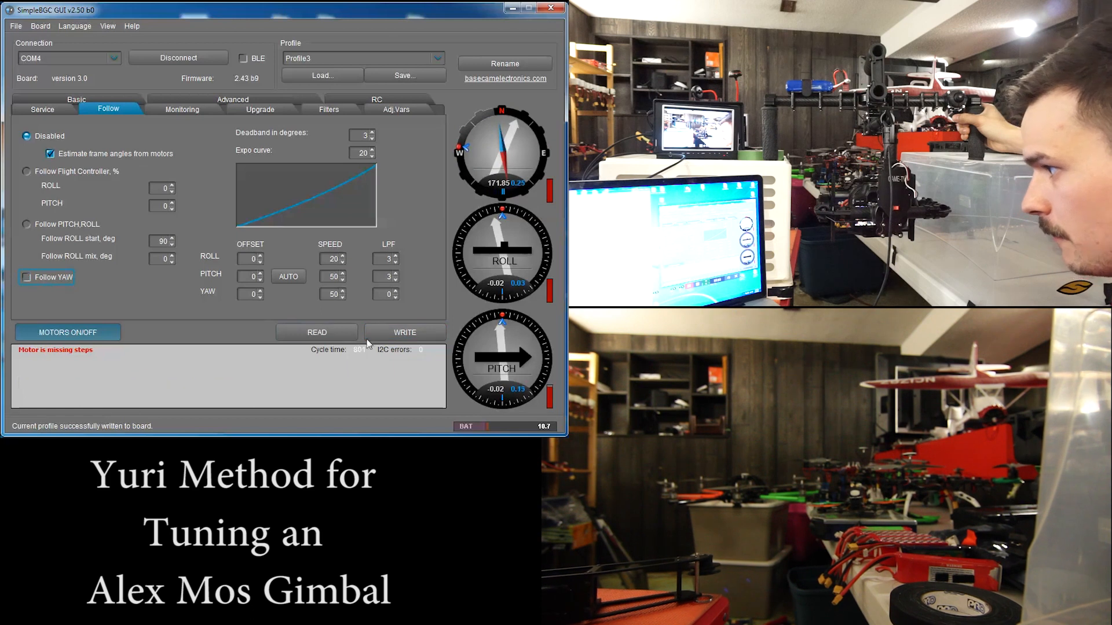